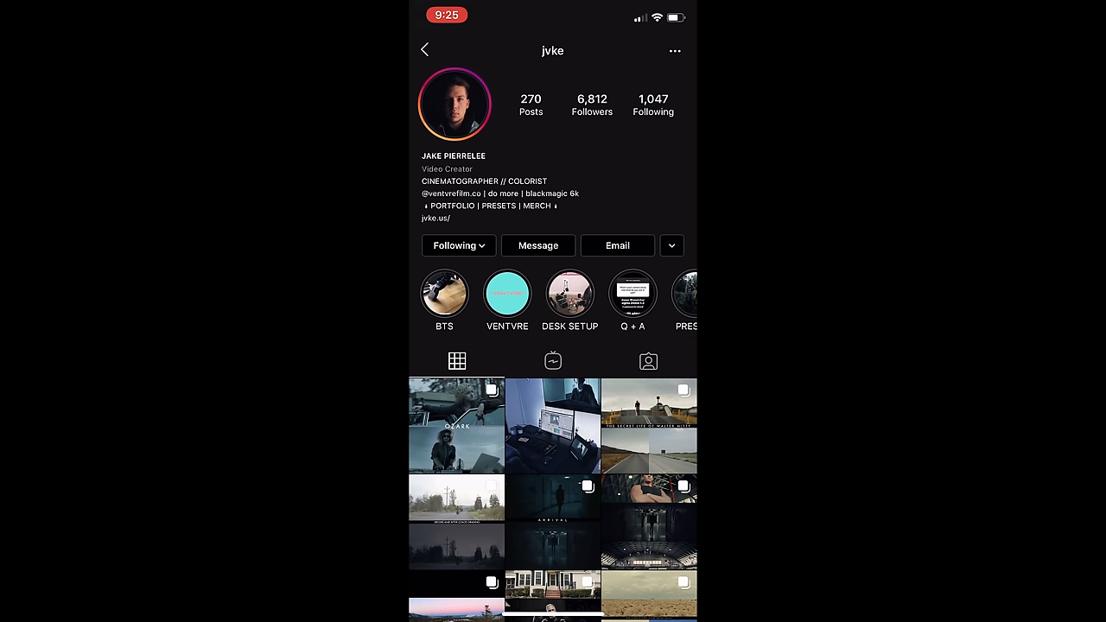
Connect the labelled nodes, from nr and exp through the parallel look/skin pair to sharpen and grain
{"action": "scroll", "scroll_direction": "down", "scroll_amount": 3}
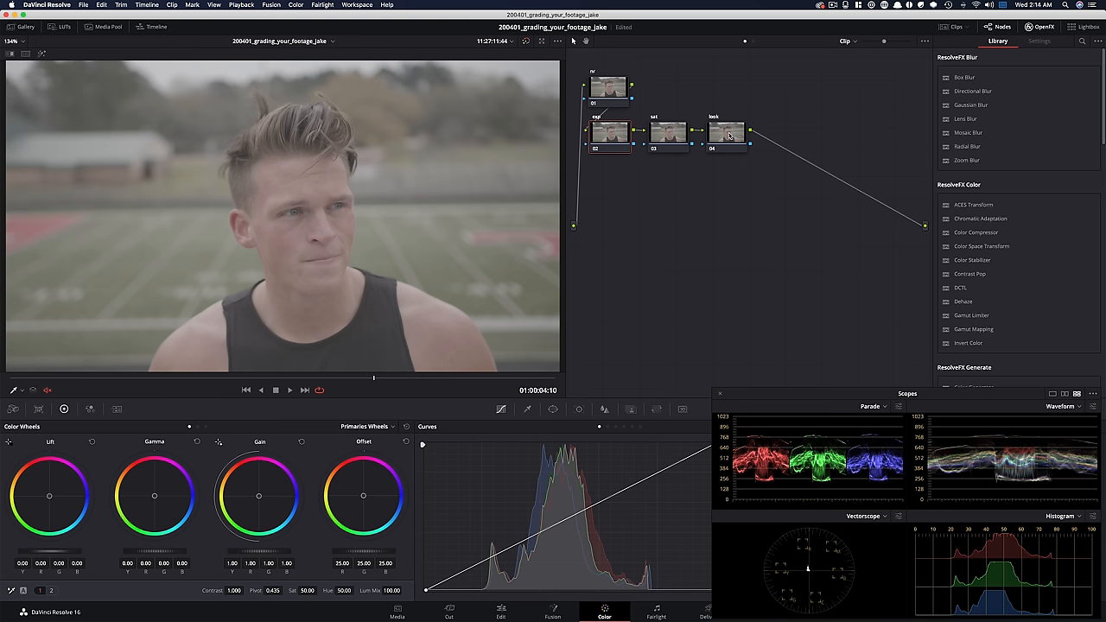
{"action": "left_click_drag", "start_coordinate": [728, 132], "coordinate": [728, 112]}
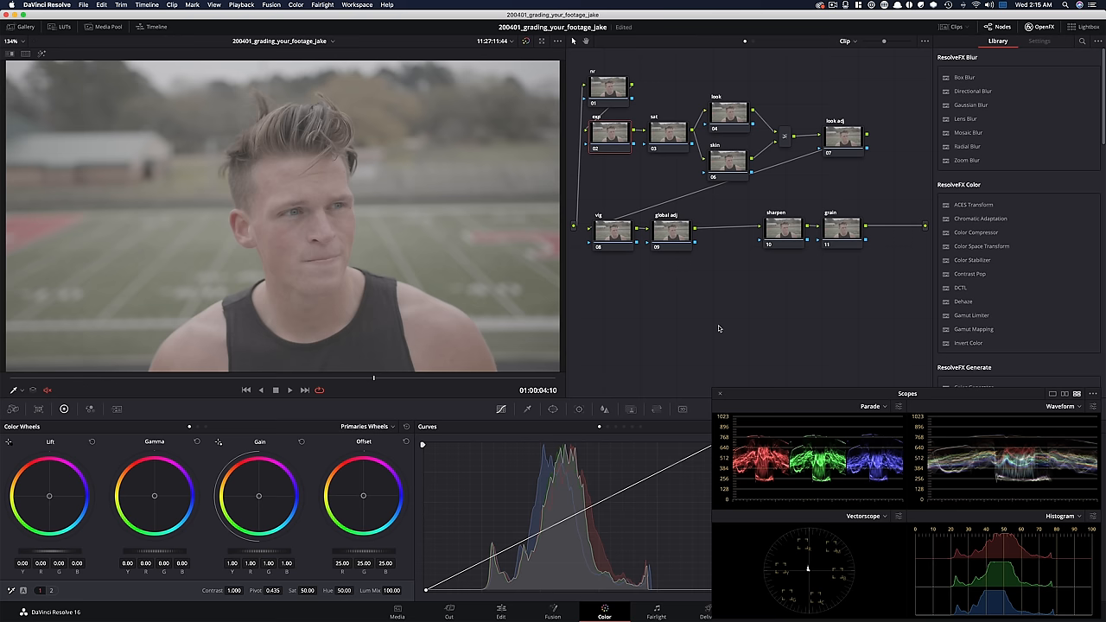
Raise the exposure node's contrast to 1.175 and boost the sat node's saturation
{"action": "left_click_drag", "start_coordinate": [233, 590], "coordinate": [260, 590]}
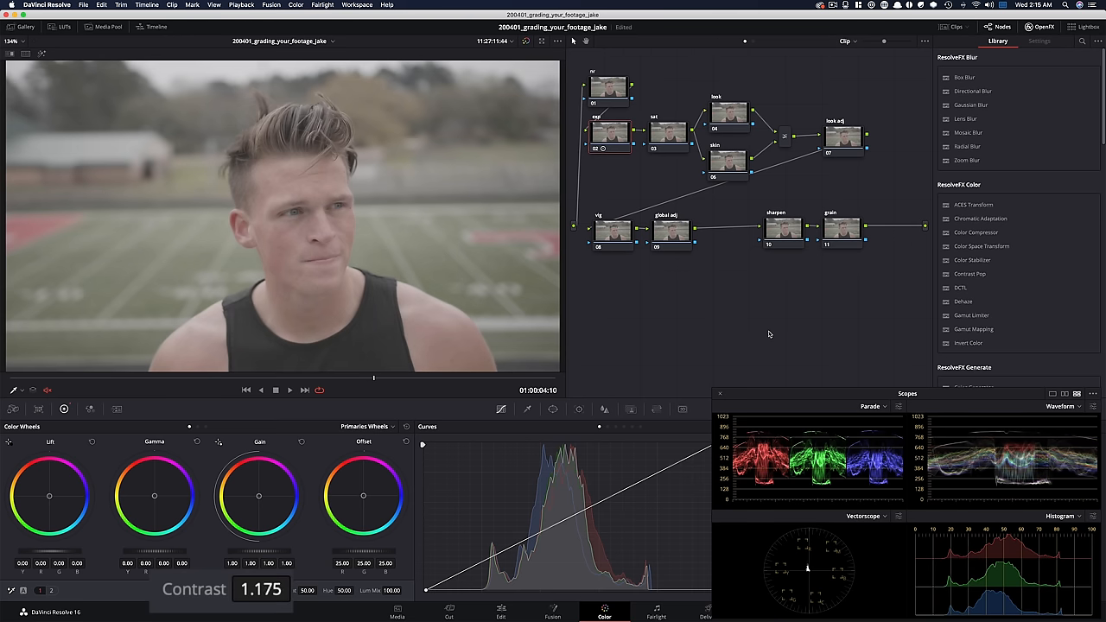
{"action": "left_click_drag", "start_coordinate": [259, 575], "coordinate": [294, 575]}
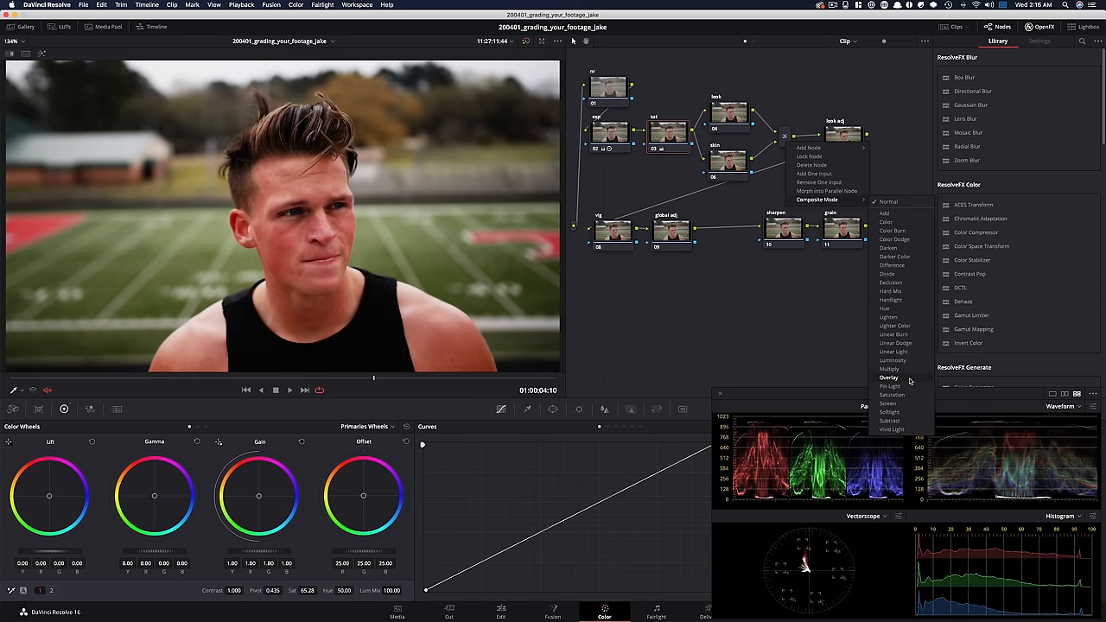
{"action": "mouse_move", "coordinate": [914, 382]}
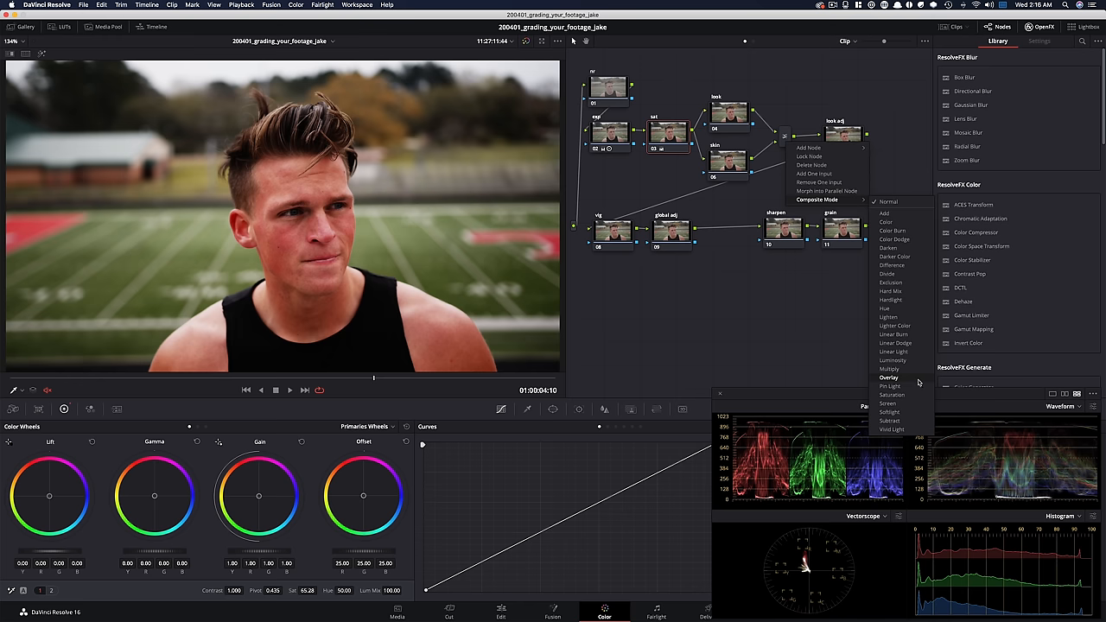
Preview the parallel mixer's blend modes, keeping the mix, then drain the look node's saturation to zero
{"action": "left_click", "coordinate": [887, 403]}
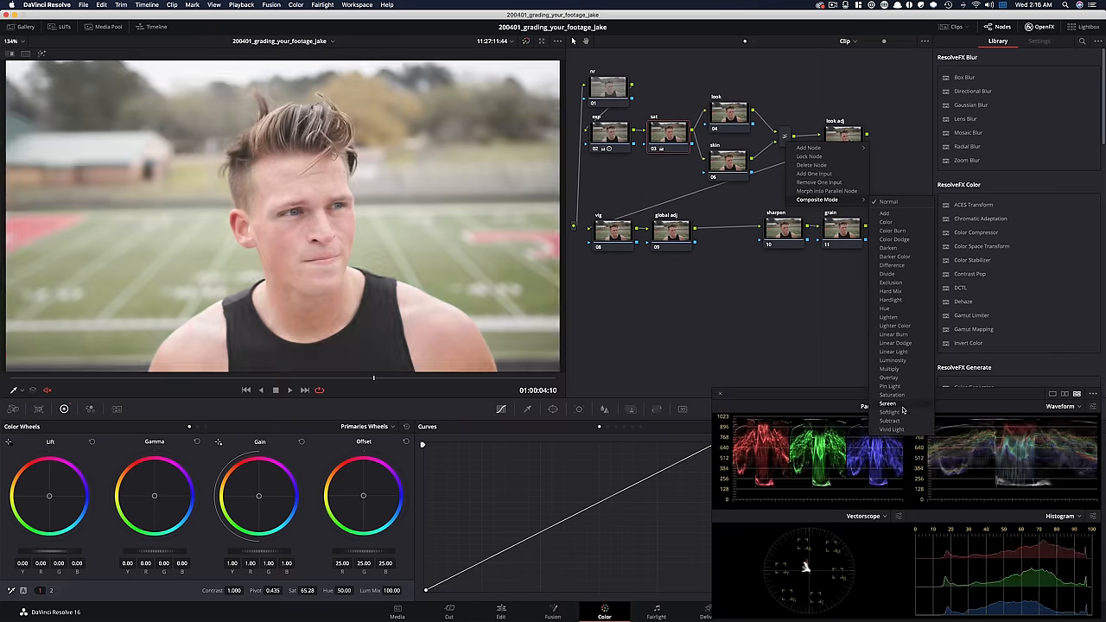
{"action": "left_click", "coordinate": [891, 413]}
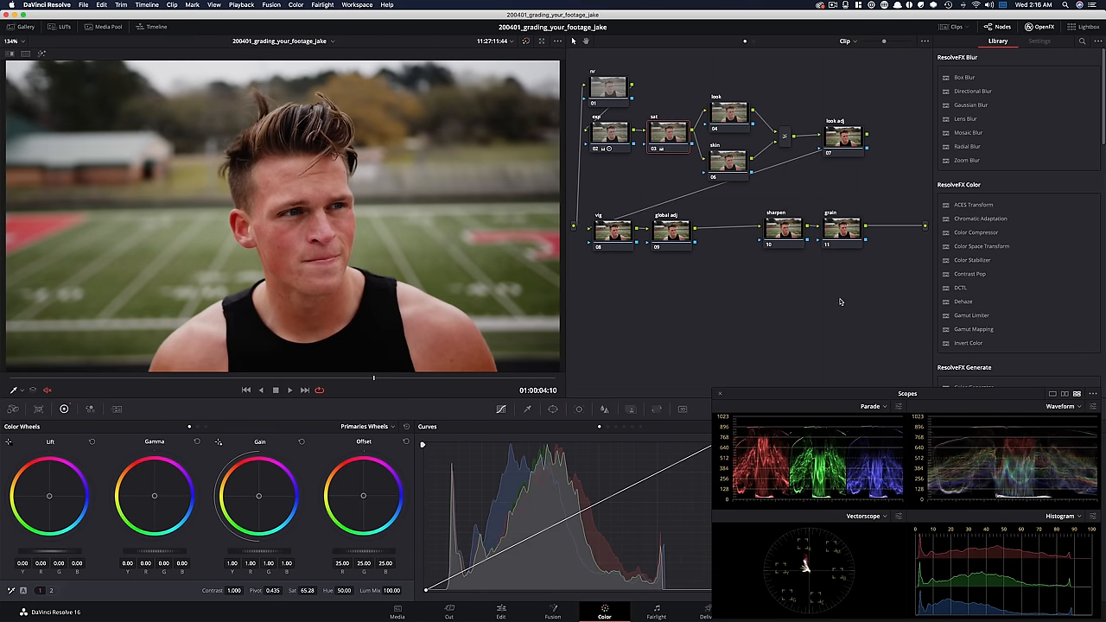
{"action": "left_click", "coordinate": [728, 113]}
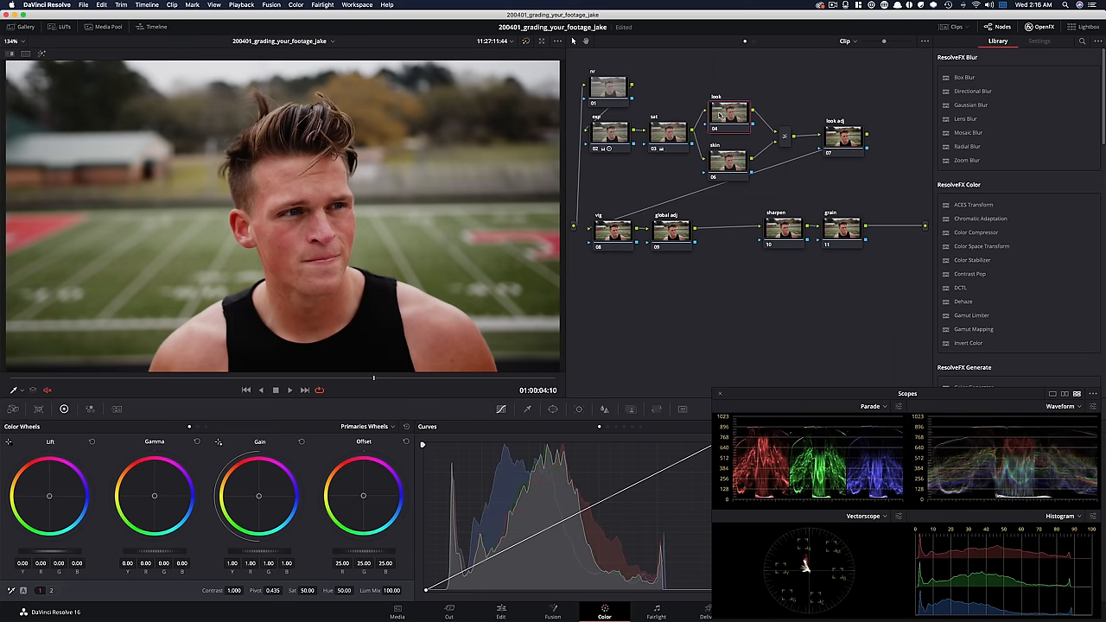
{"action": "mouse_move", "coordinate": [812, 110]}
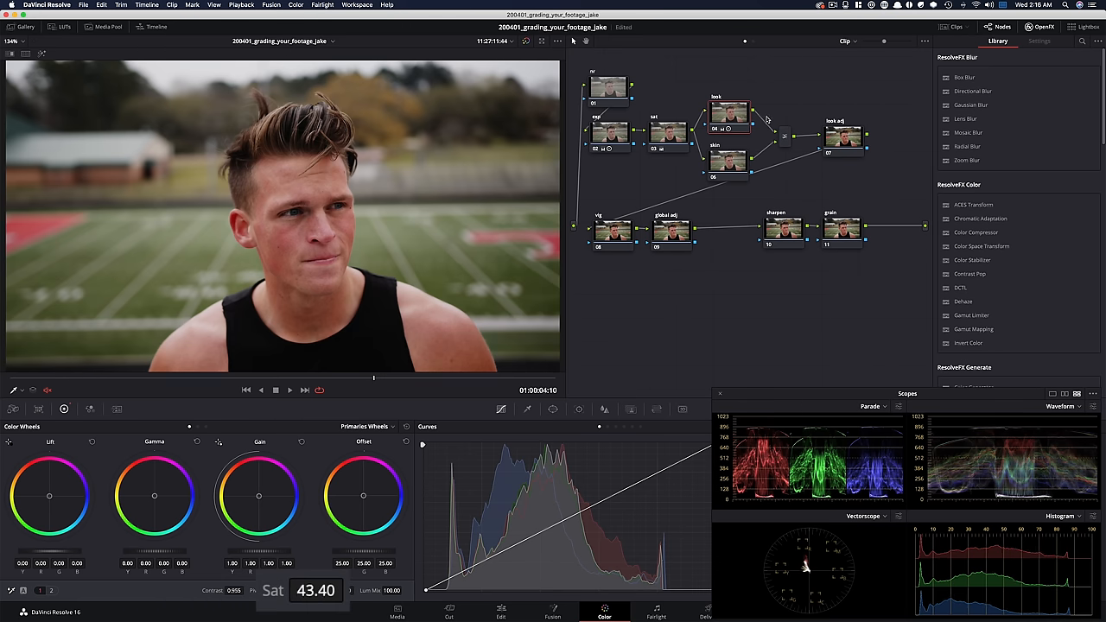
{"action": "left_click_drag", "start_coordinate": [315, 590], "coordinate": [298, 590]}
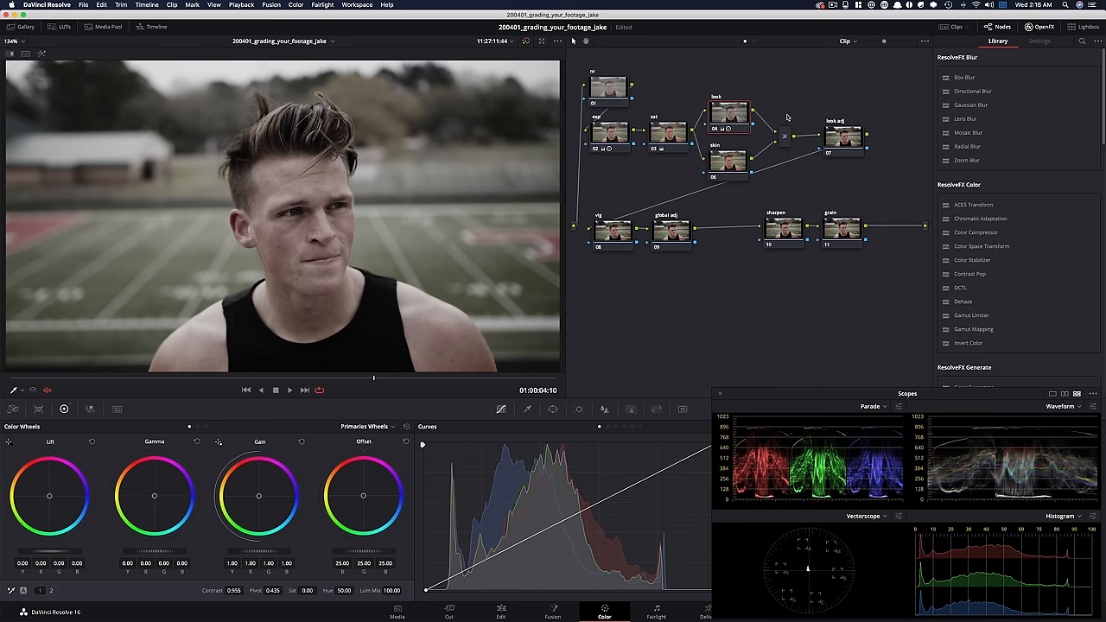
{"action": "mouse_move", "coordinate": [795, 189]}
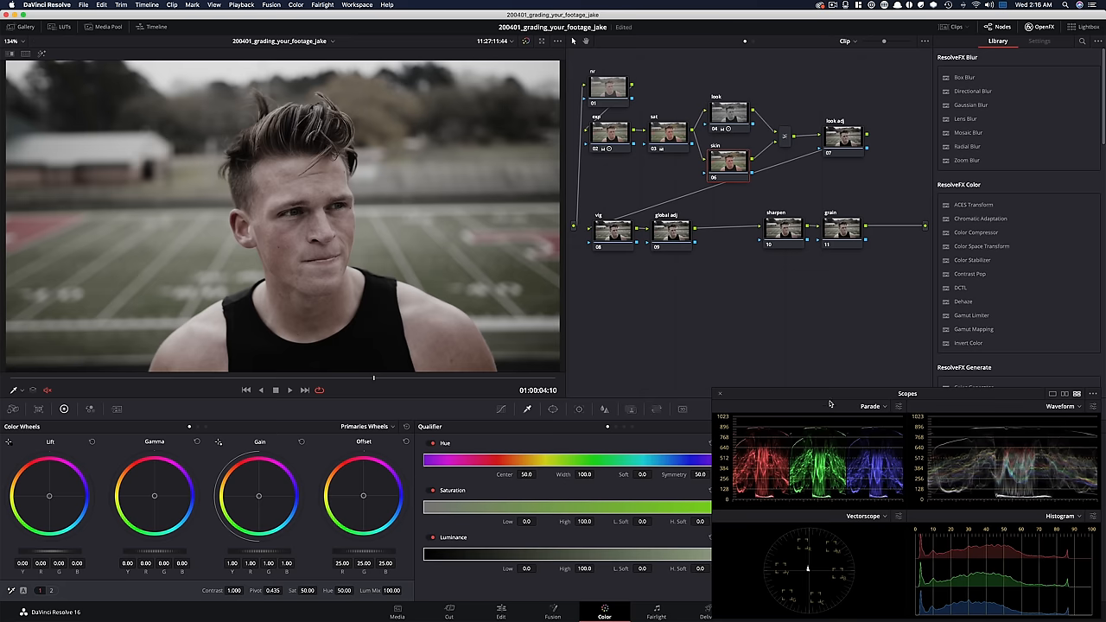
Sample the face's skin tones with the qualifier eyedropper on the skin node
{"action": "left_click_drag", "start_coordinate": [829, 404], "coordinate": [813, 373]}
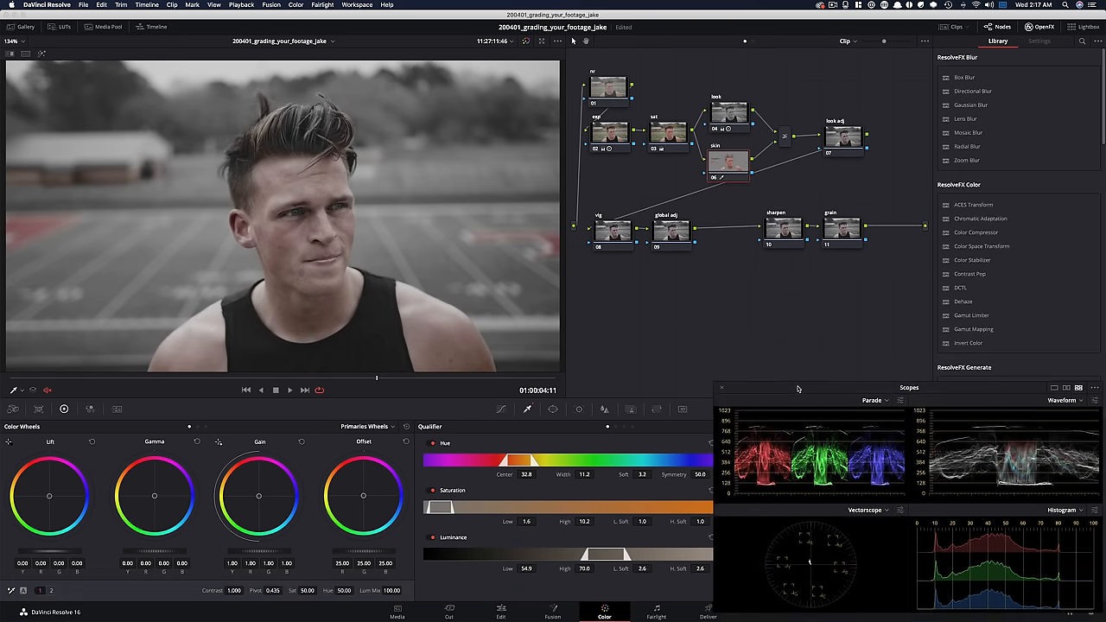
Warm the skin node's overall balance and slightly tint its midtones
{"action": "left_click_drag", "start_coordinate": [798, 387], "coordinate": [795, 394]}
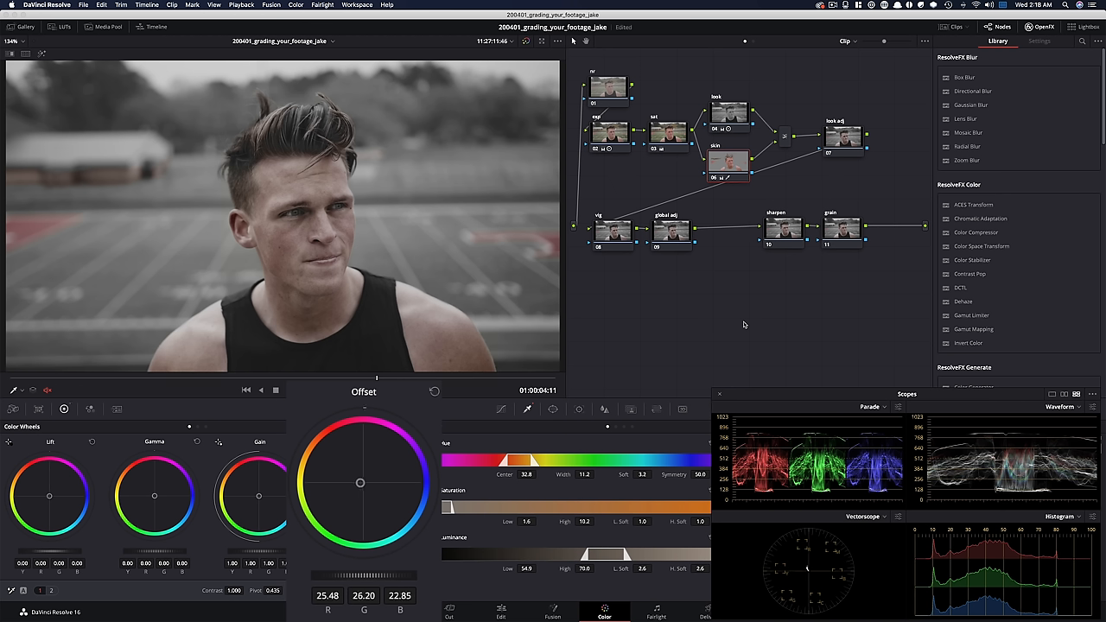
{"action": "left_click_drag", "start_coordinate": [361, 483], "coordinate": [355, 482]}
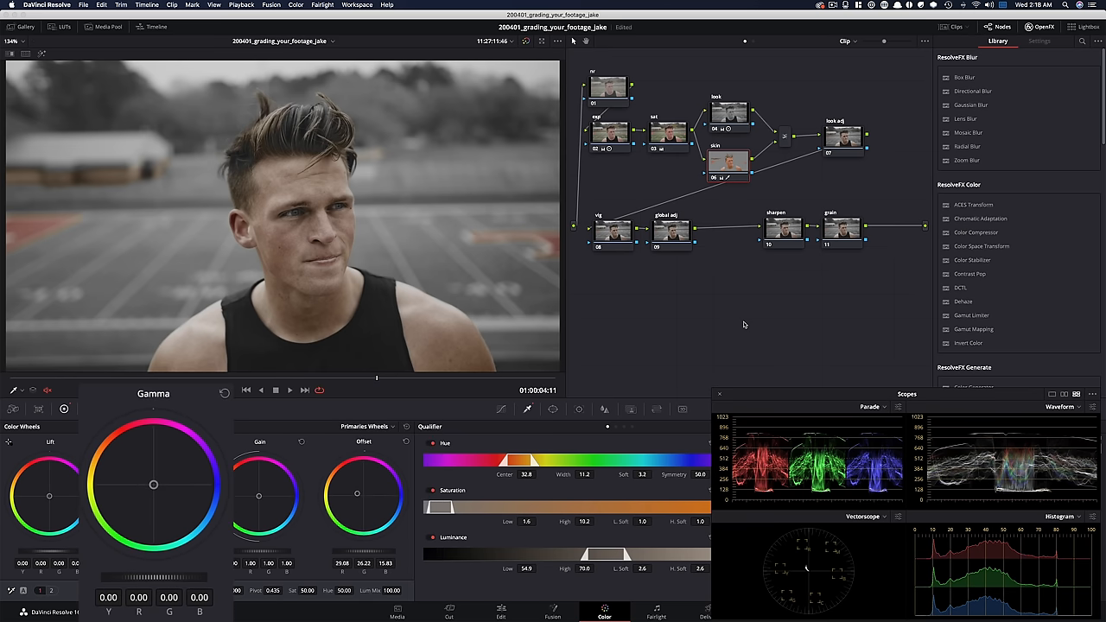
{"action": "left_click_drag", "start_coordinate": [153, 484], "coordinate": [149, 483]}
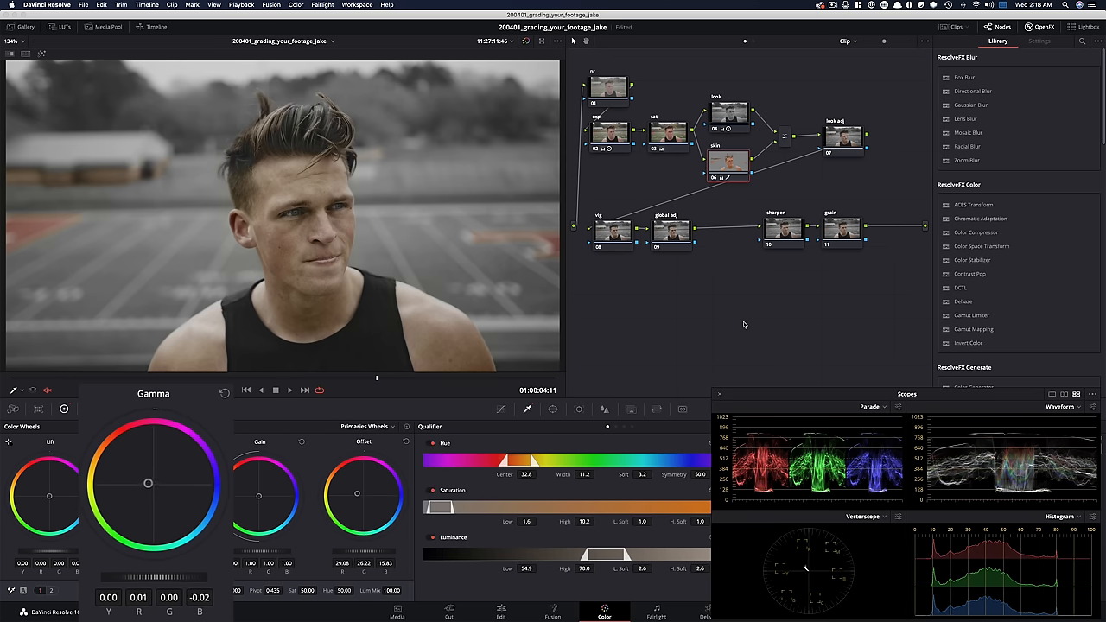
{"action": "left_click_drag", "start_coordinate": [148, 483], "coordinate": [149, 478]}
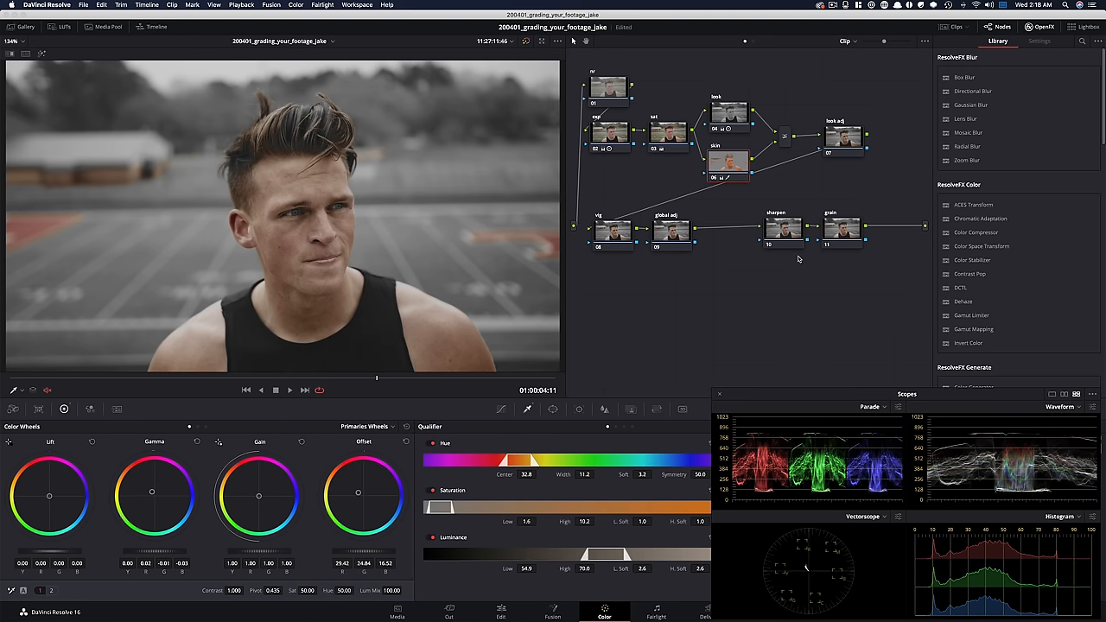
{"action": "mouse_move", "coordinate": [732, 309]}
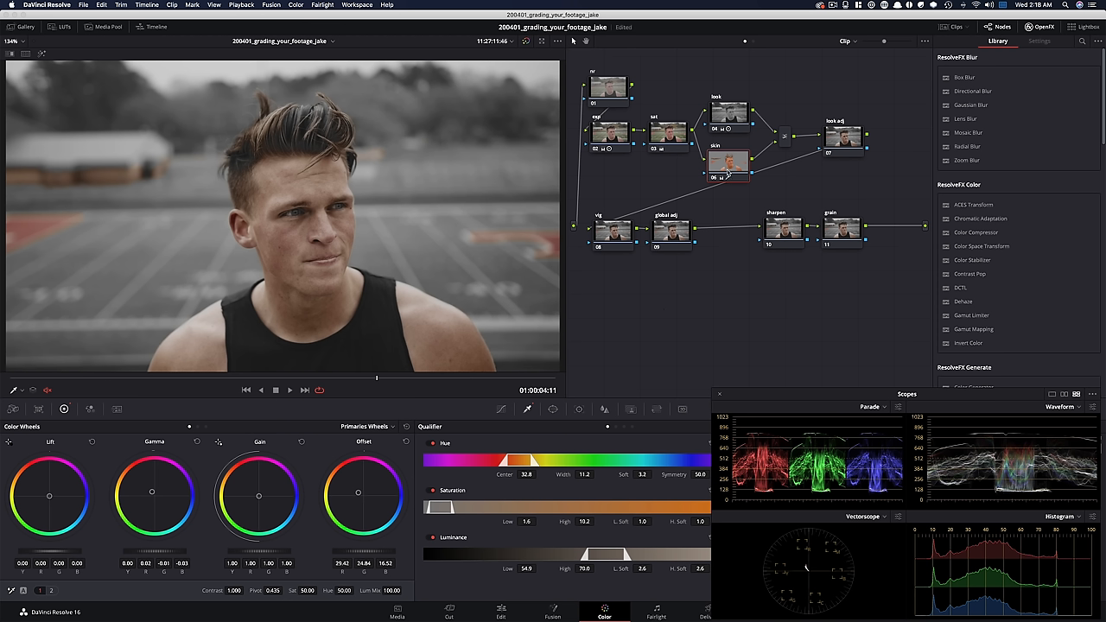
{"action": "mouse_move", "coordinate": [773, 140]}
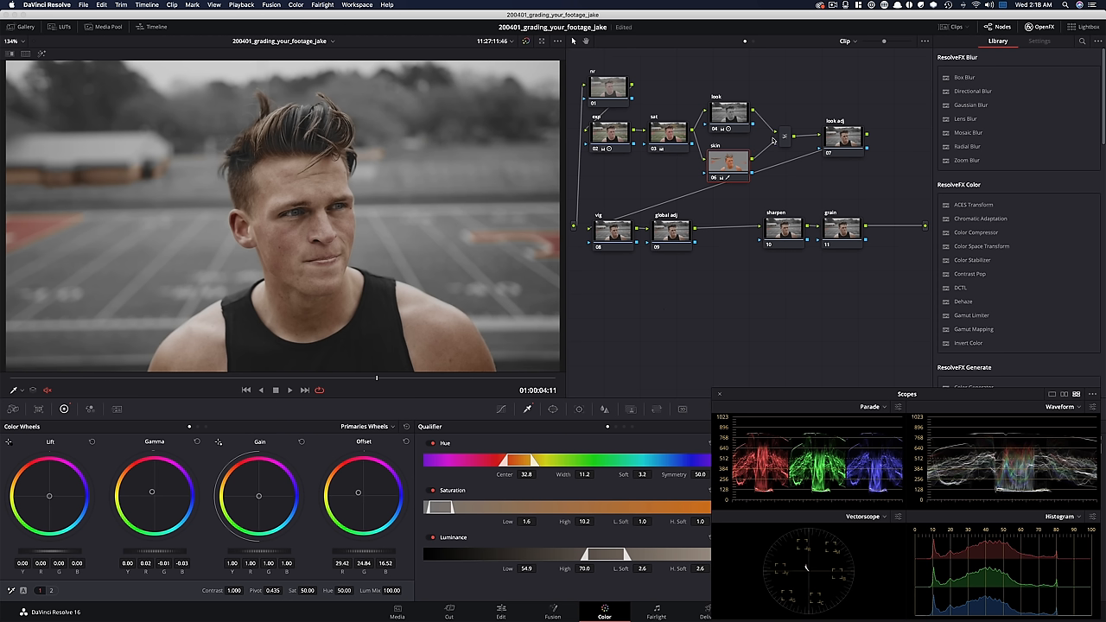
{"action": "mouse_move", "coordinate": [756, 340]}
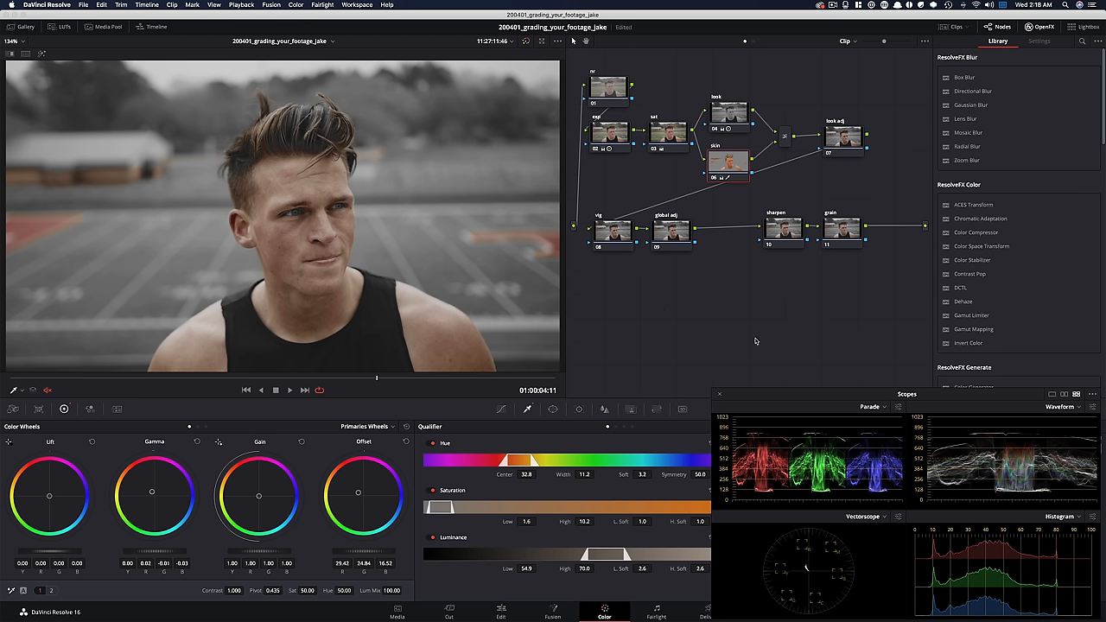
{"action": "mouse_move", "coordinate": [769, 292]}
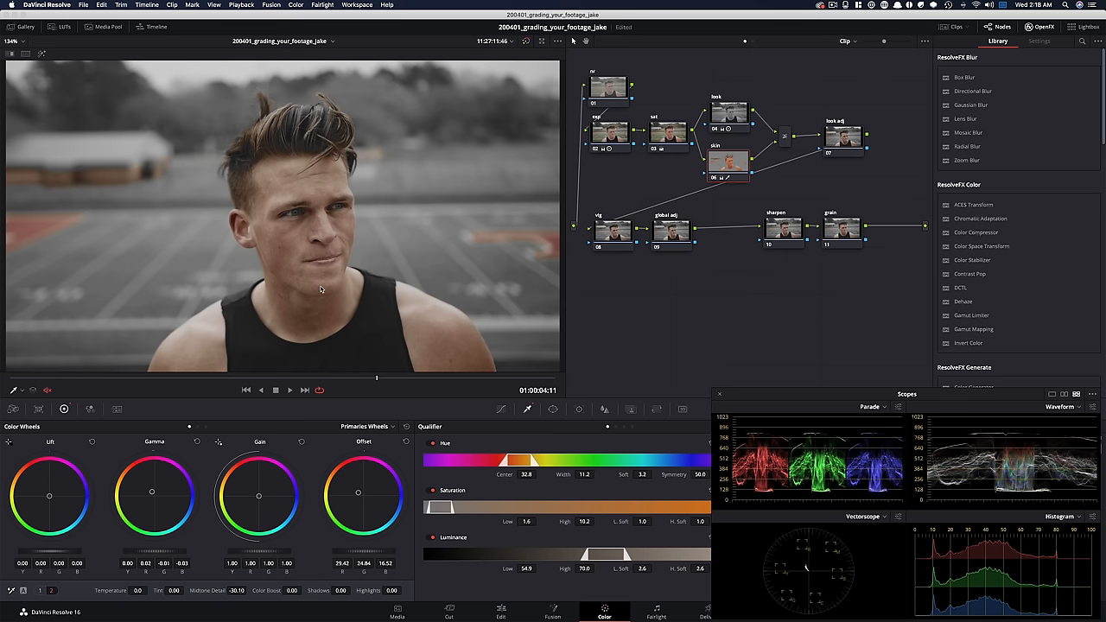
{"action": "mouse_move", "coordinate": [365, 342]}
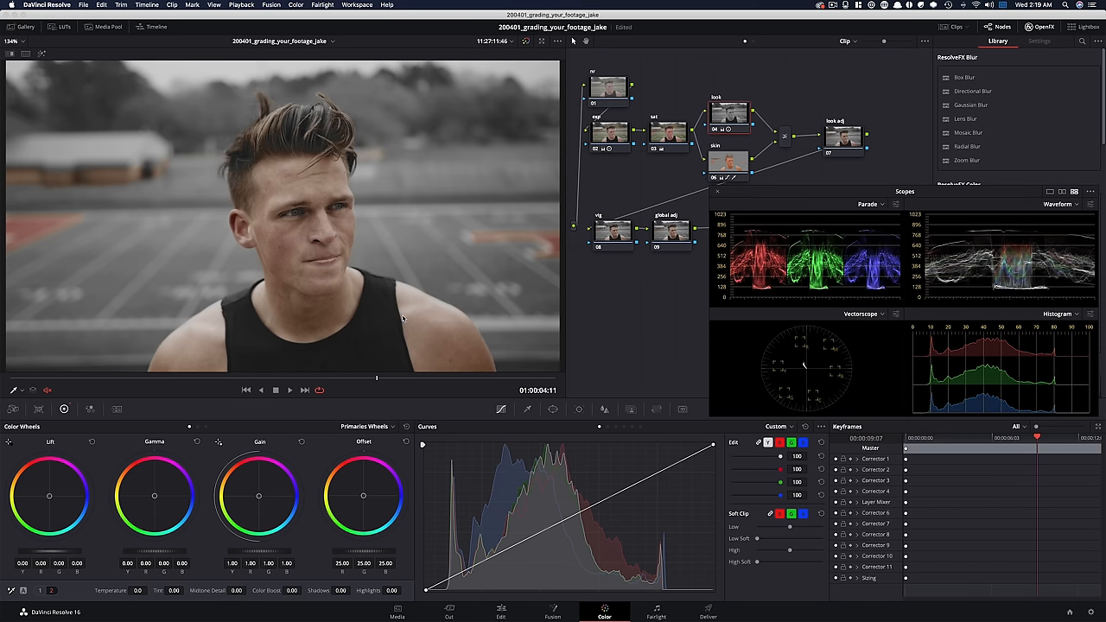
{"action": "mouse_move", "coordinate": [605, 412]}
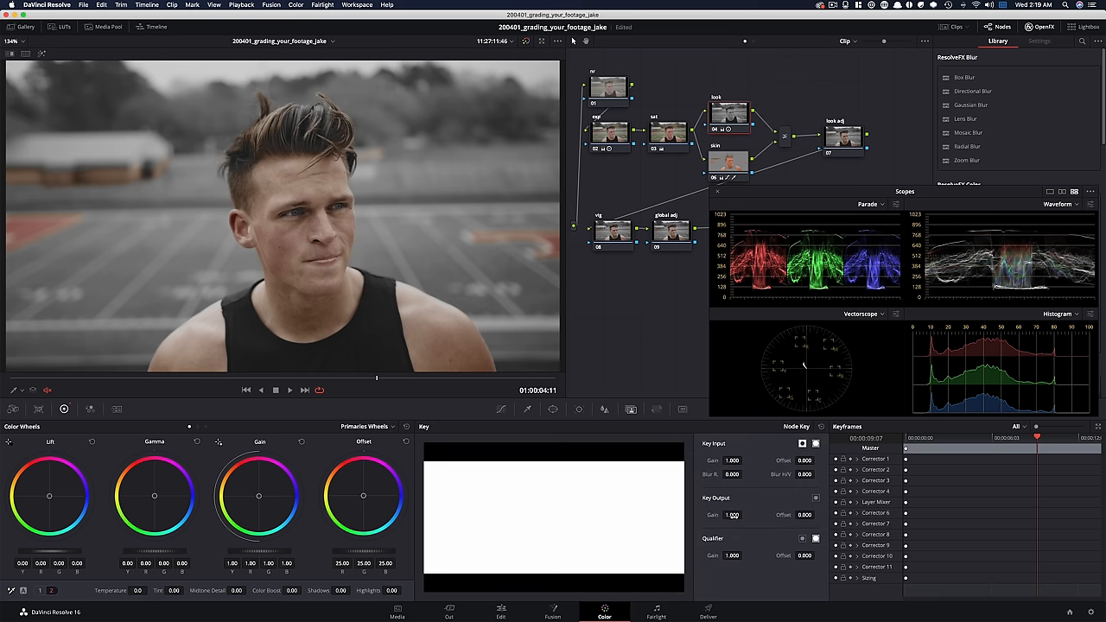
Lower the skin node's Key Output Gain from 1.000 to about 0.585
{"action": "left_click_drag", "start_coordinate": [733, 515], "coordinate": [708, 515]}
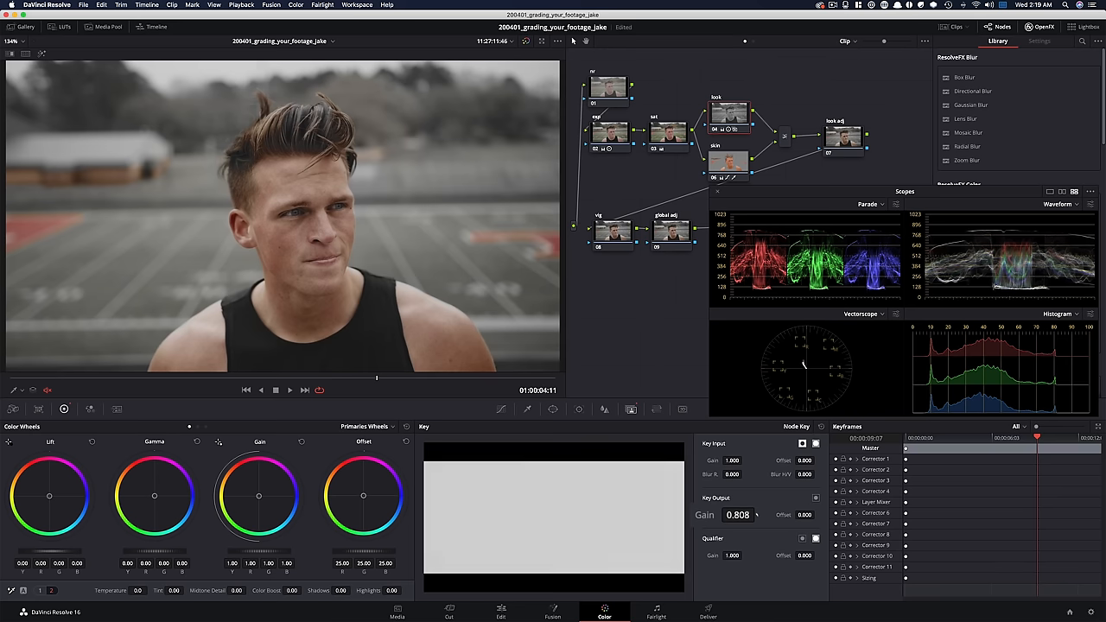
{"action": "left_click_drag", "start_coordinate": [739, 515], "coordinate": [743, 528]}
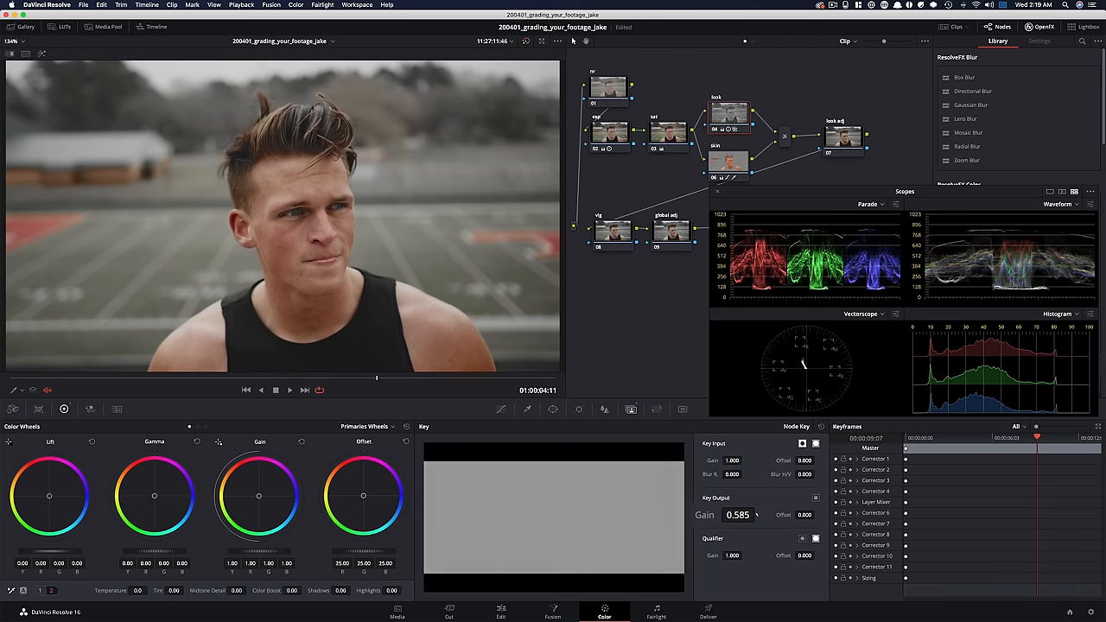
{"action": "left_click_drag", "start_coordinate": [737, 515], "coordinate": [741, 510]}
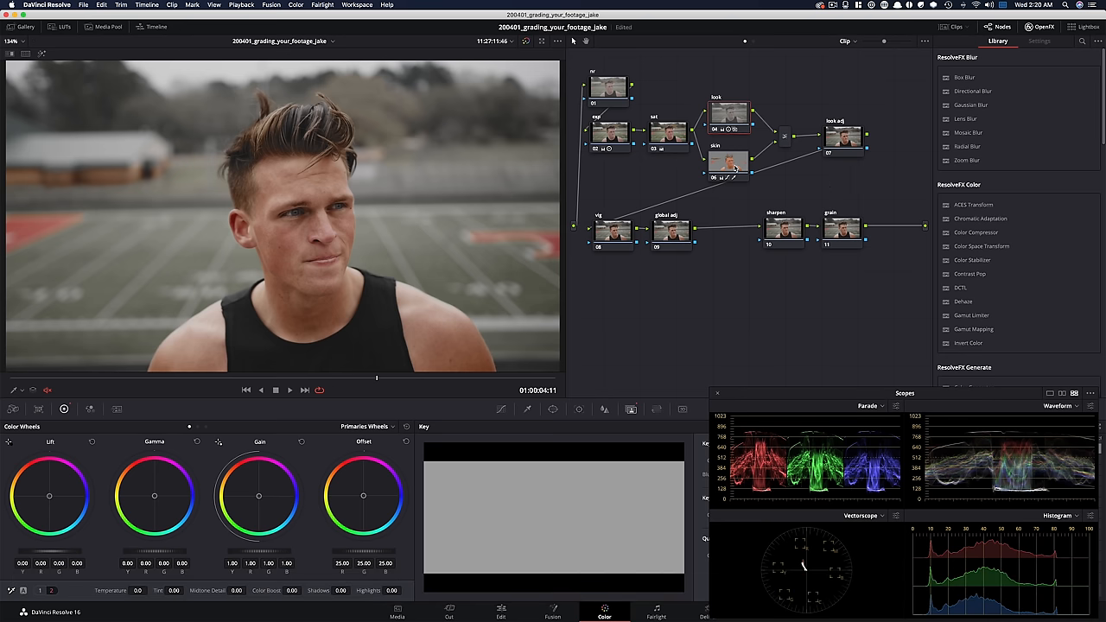
Select skin node 06 to view its face matte, then open its options menu
{"action": "left_click", "coordinate": [728, 164]}
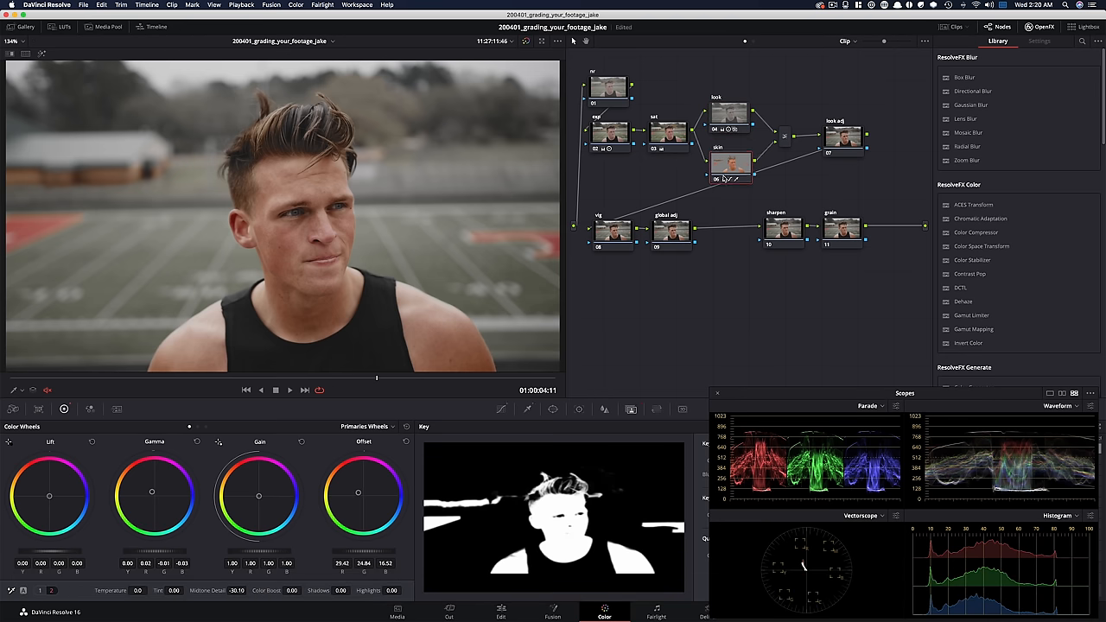
{"action": "right_click", "coordinate": [730, 164]}
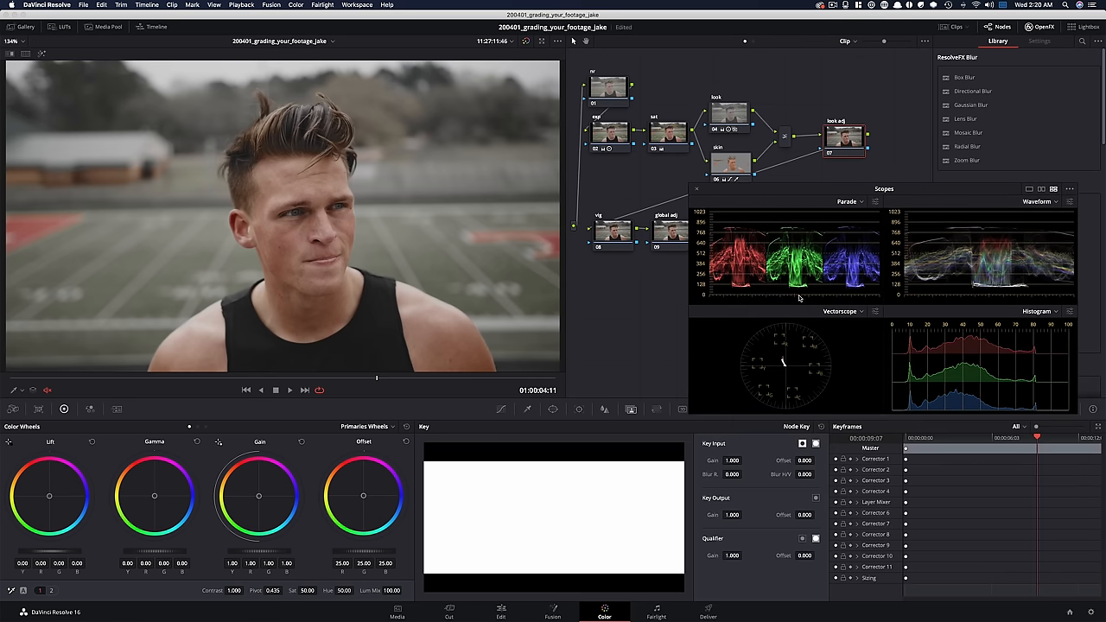
{"action": "mouse_move", "coordinate": [520, 410]}
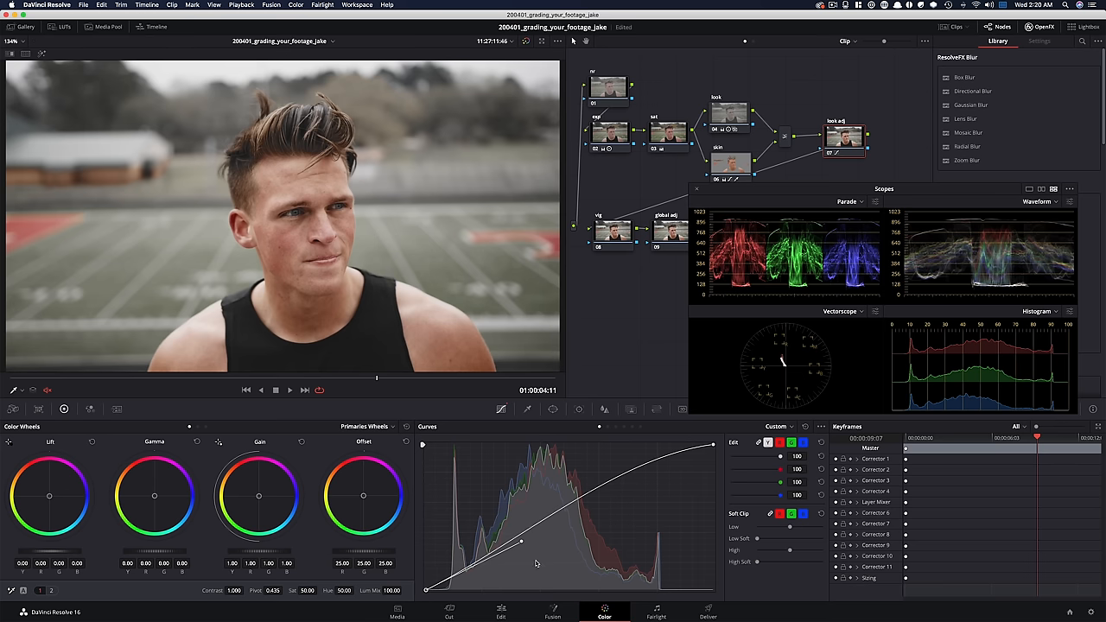
Pull a low point on the look adj node's luma curve down to deepen shadows
{"action": "left_click_drag", "start_coordinate": [523, 543], "coordinate": [523, 550]}
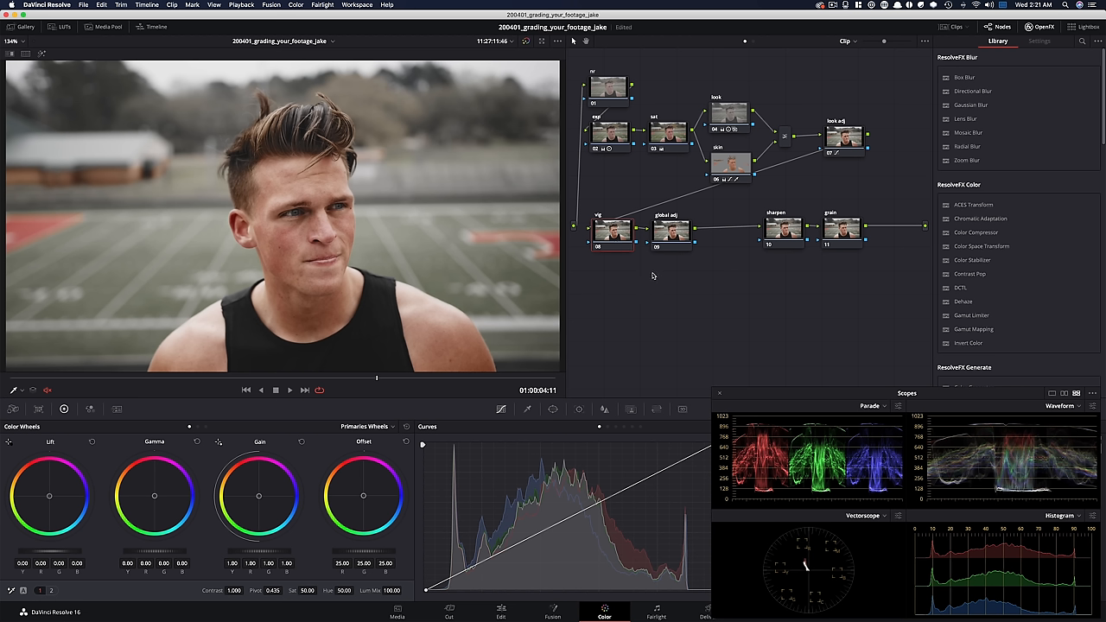
{"action": "mouse_move", "coordinate": [776, 183]}
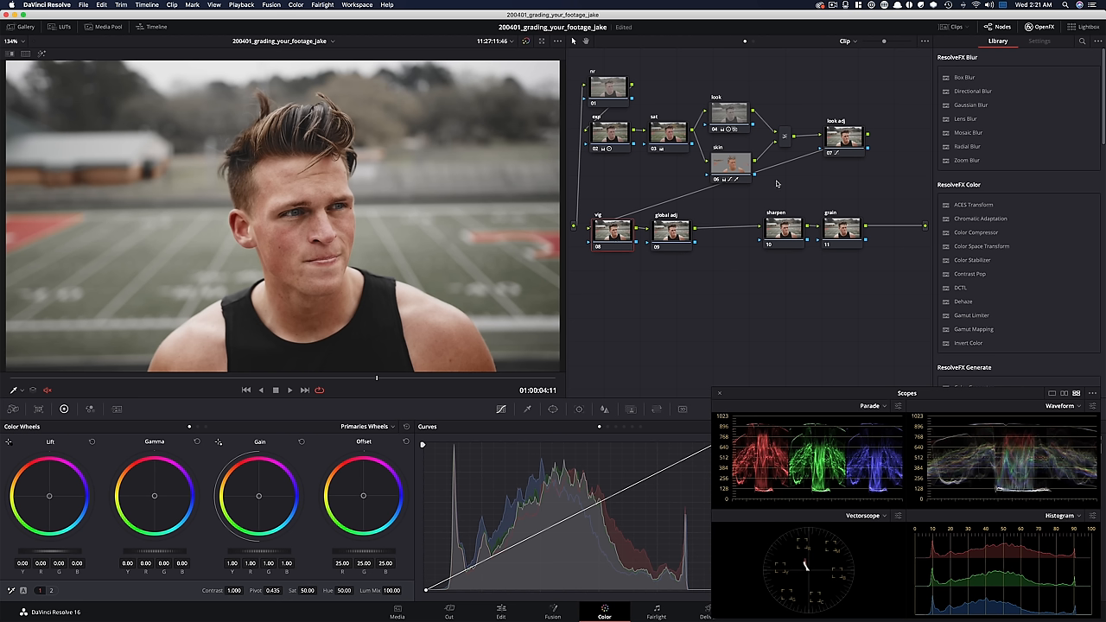
{"action": "mouse_move", "coordinate": [754, 186]}
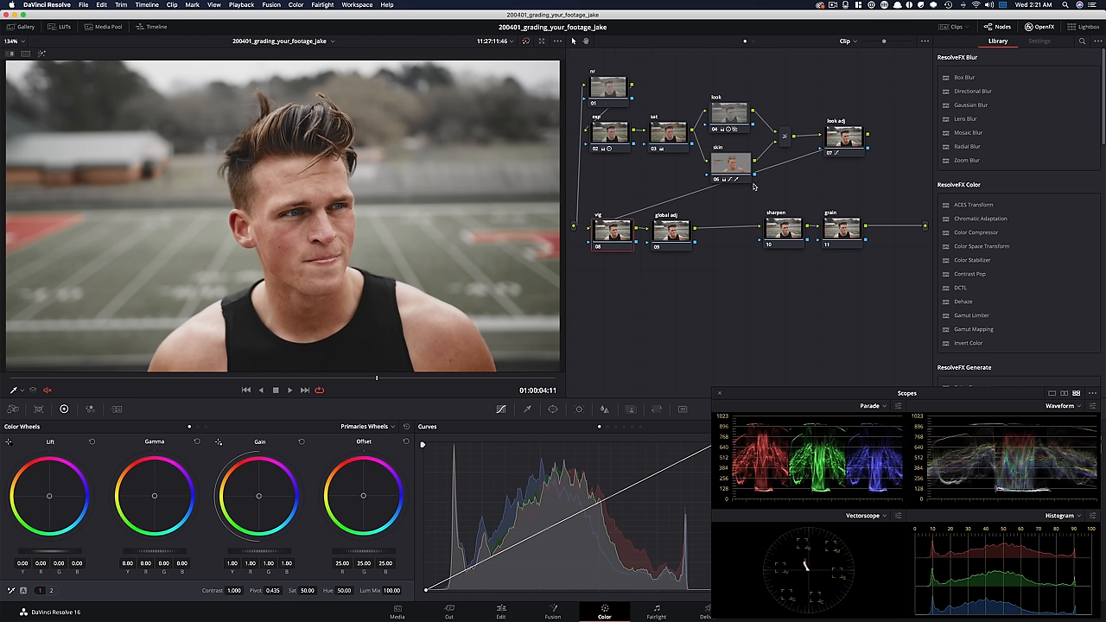
{"action": "mouse_move", "coordinate": [733, 206]}
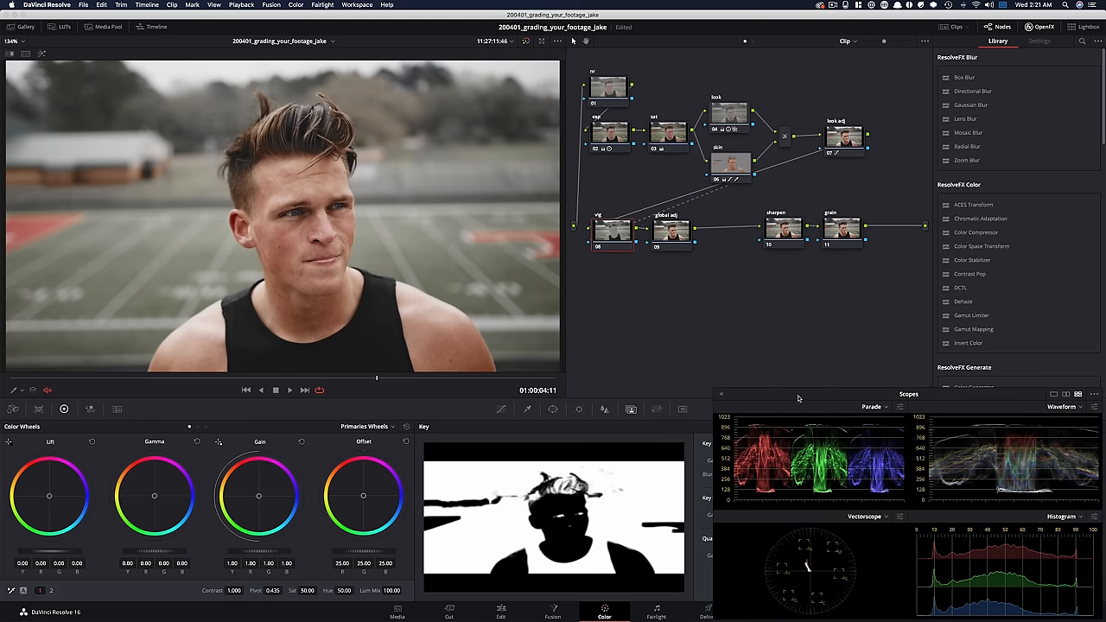
Feed the skin node's key output into the vig node's key input
{"action": "left_click", "coordinate": [427, 426]}
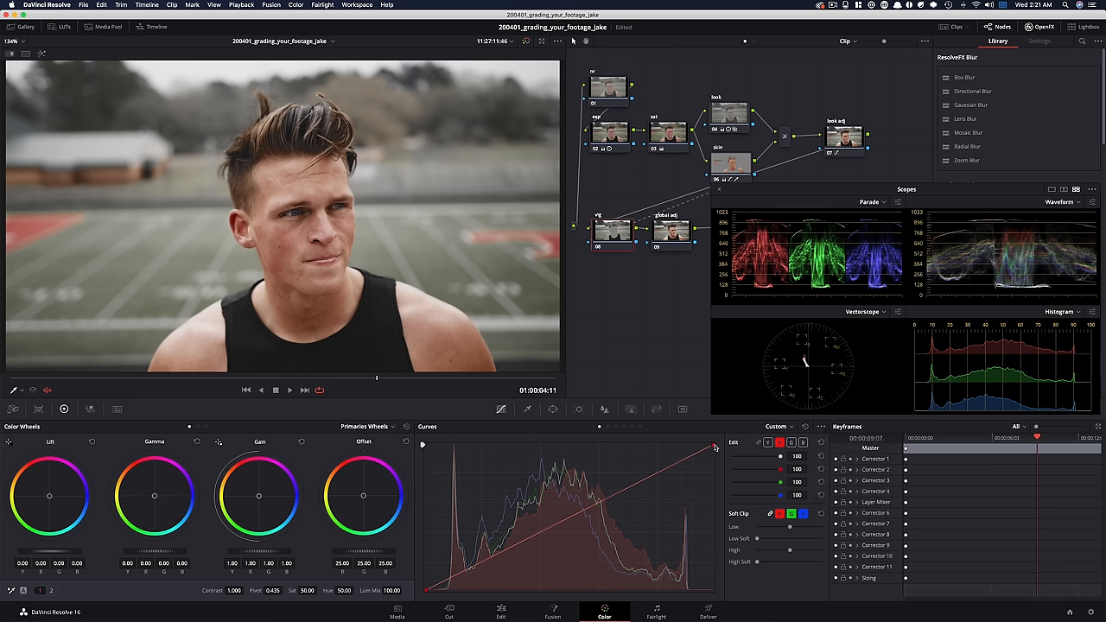
Pull the vig node's red curve down for a colder background, then compare before and after
{"action": "left_click_drag", "start_coordinate": [713, 448], "coordinate": [713, 458]}
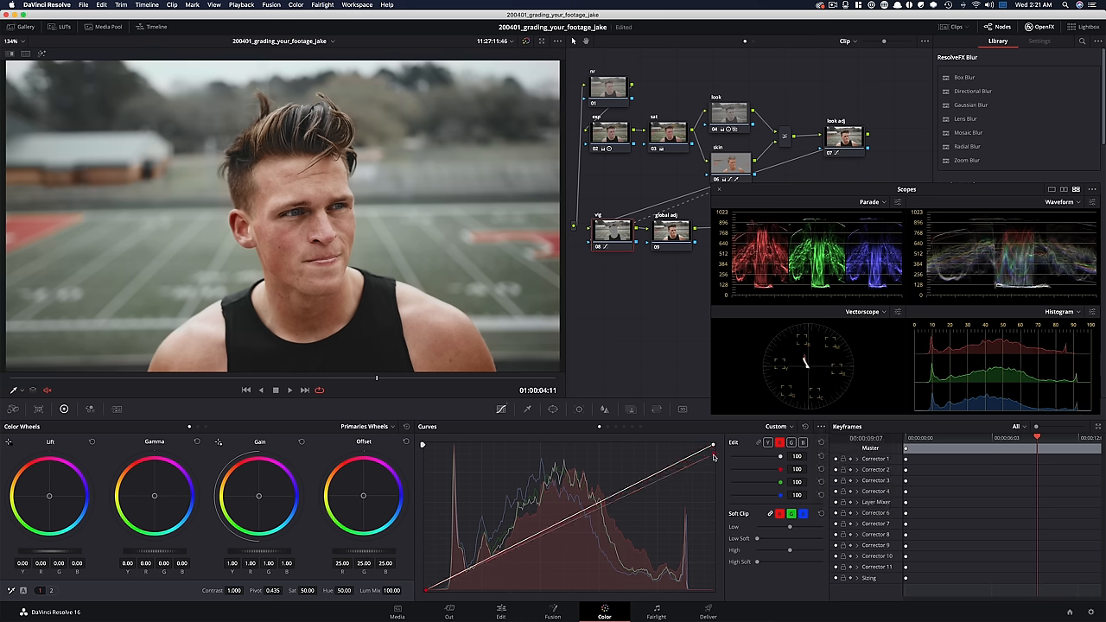
{"action": "left_click_drag", "start_coordinate": [713, 453], "coordinate": [713, 469]}
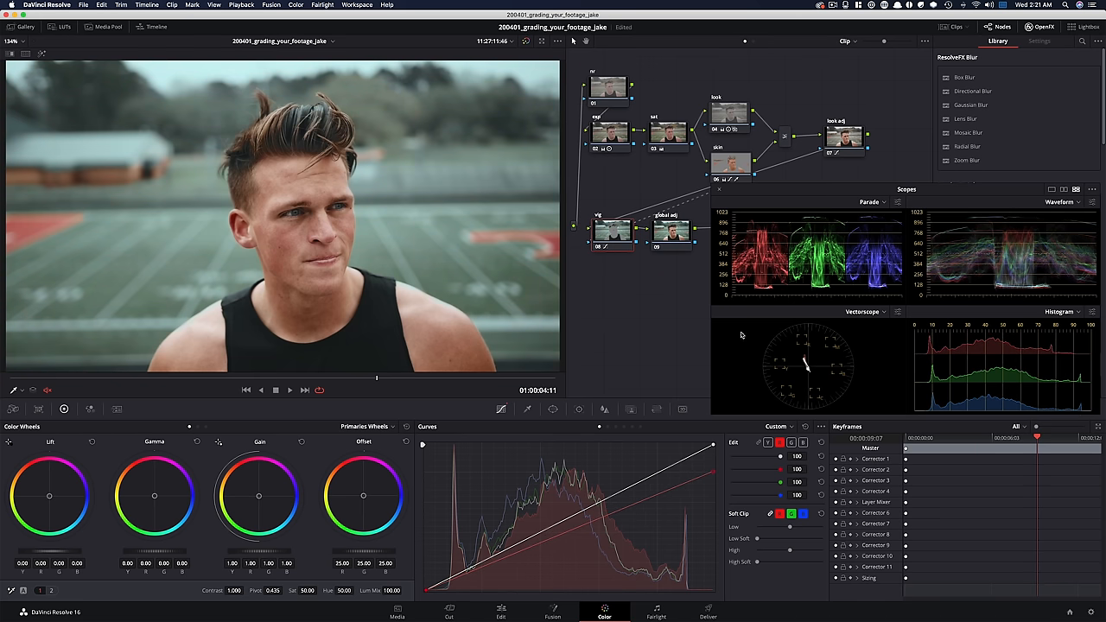
{"action": "key", "text": "cmd+d"}
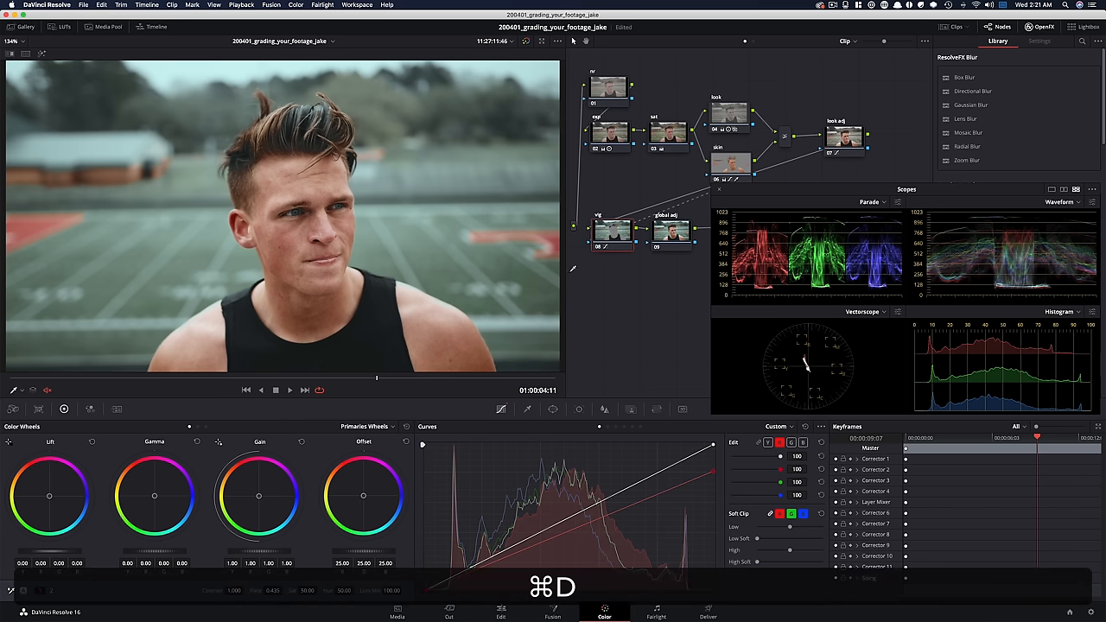
{"action": "mouse_move", "coordinate": [441, 249]}
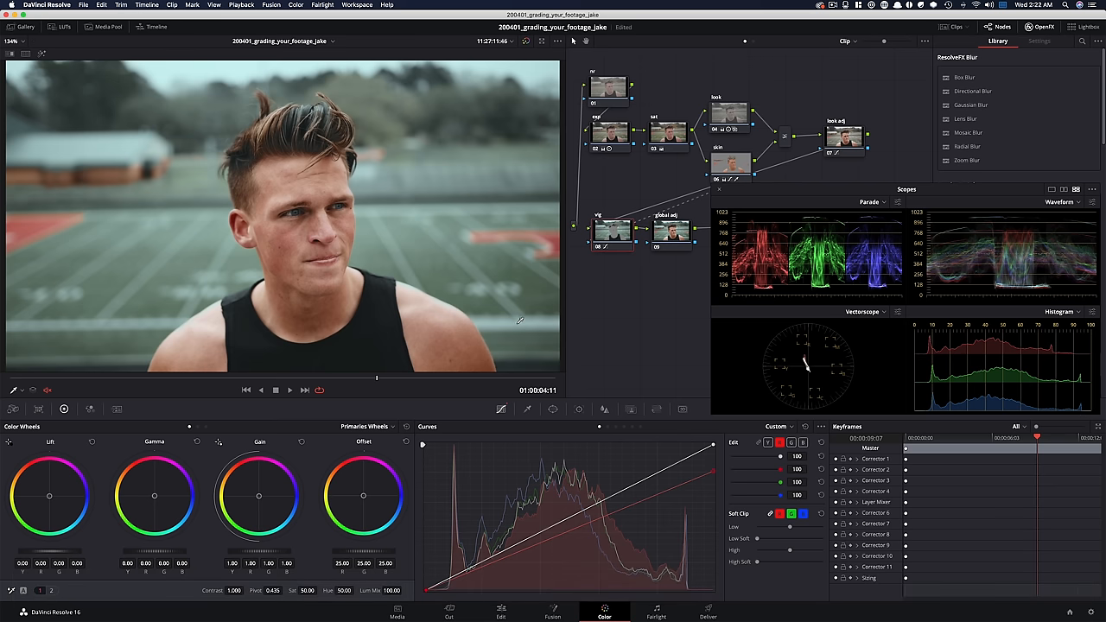
{"action": "mouse_move", "coordinate": [697, 326]}
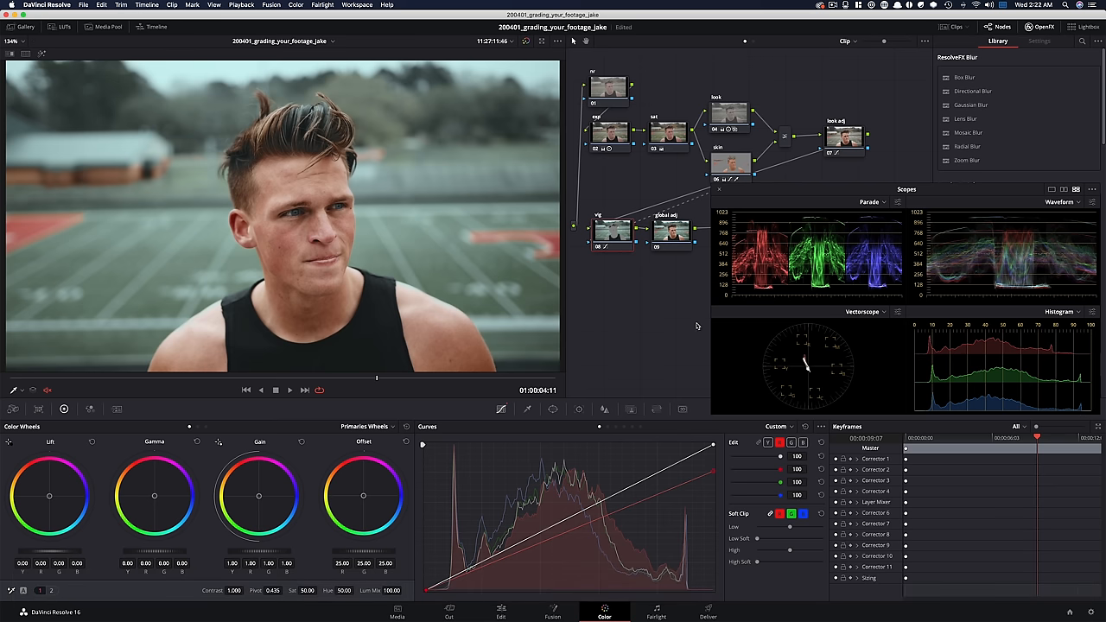
{"action": "mouse_move", "coordinate": [639, 330]}
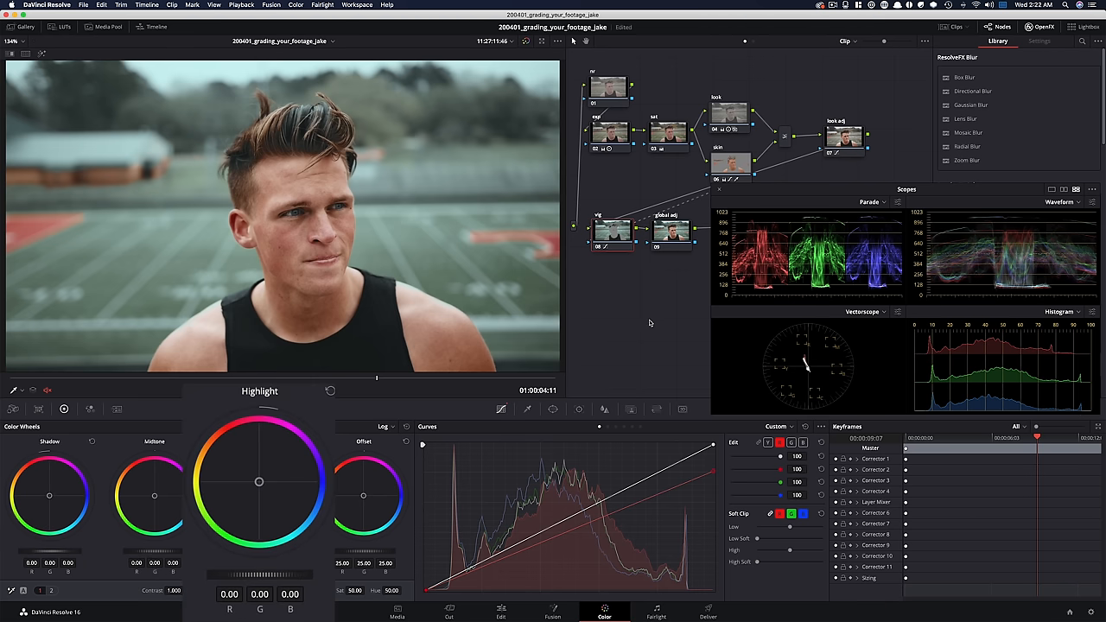
Shift the vignette node's highlights slightly toward red, then toggle the node to compare
{"action": "left_click_drag", "start_coordinate": [259, 481], "coordinate": [257, 477]}
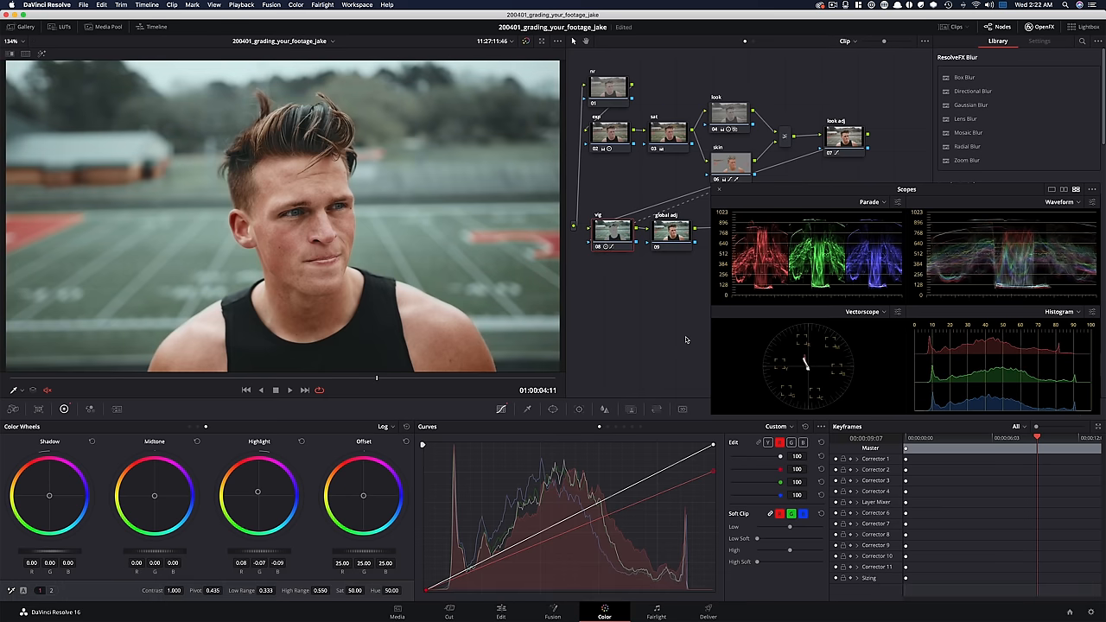
{"action": "key", "text": "cmd+d"}
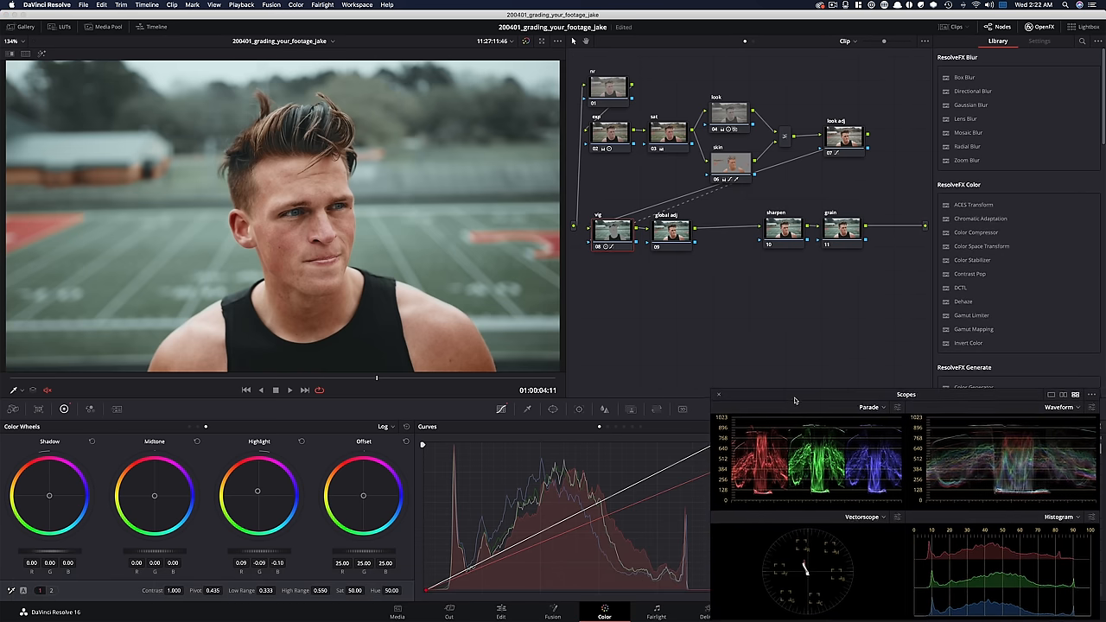
{"action": "key", "text": "cmd+d"}
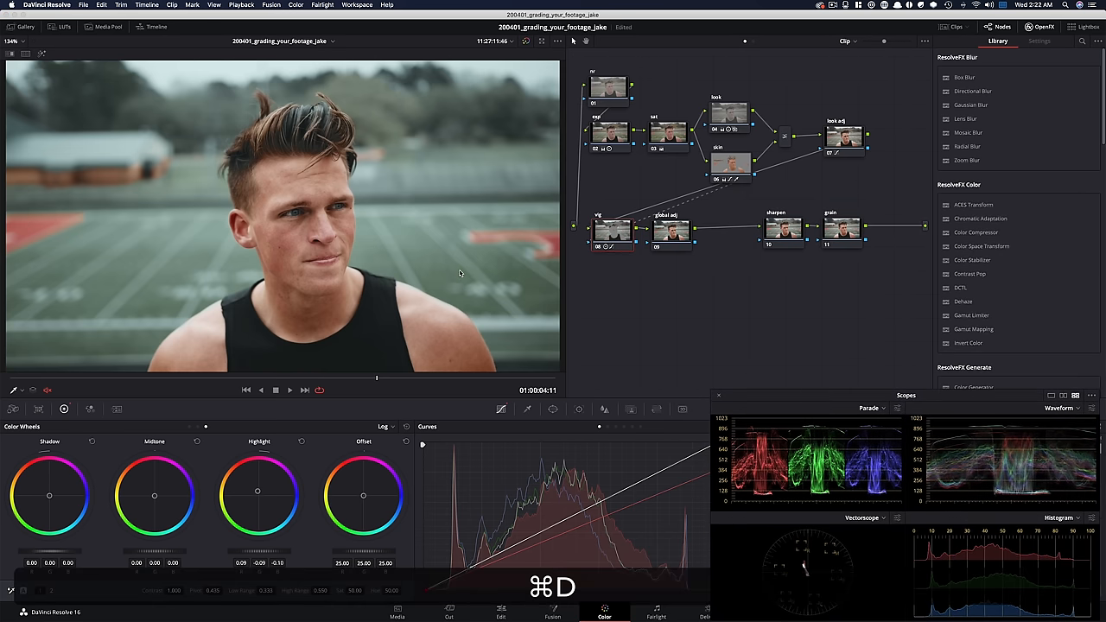
{"action": "left_click", "coordinate": [673, 233]}
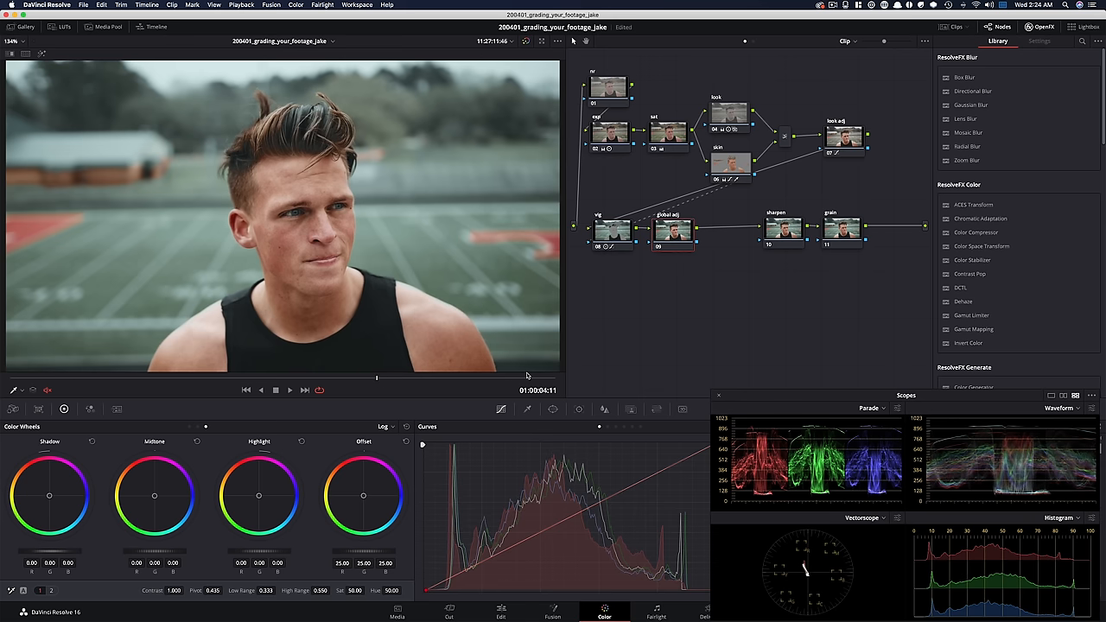
{"action": "mouse_move", "coordinate": [854, 504]}
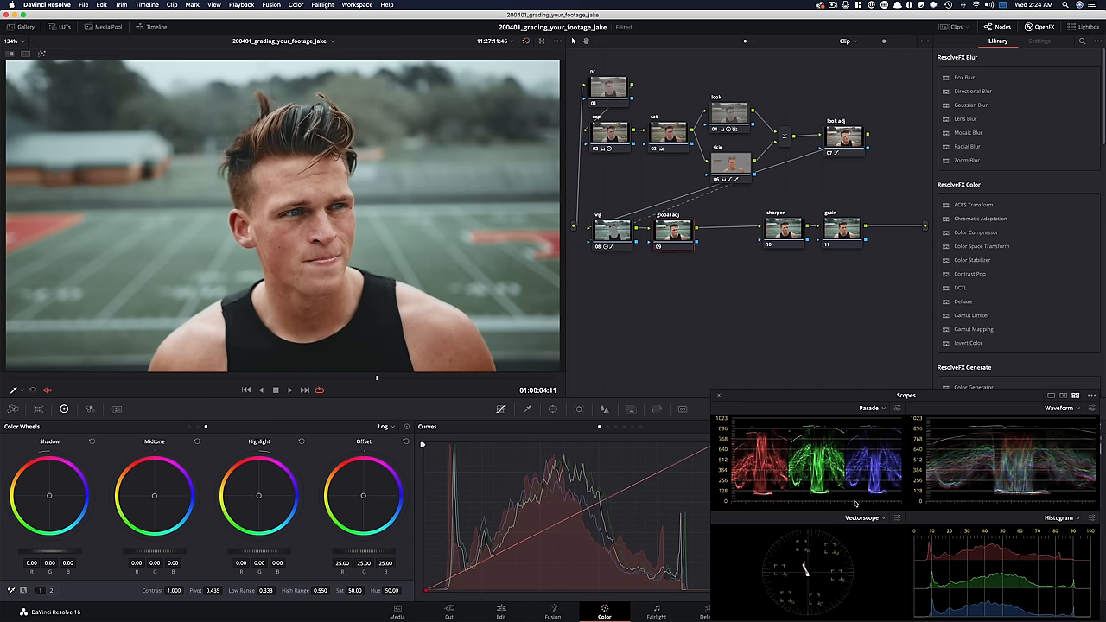
{"action": "mouse_move", "coordinate": [804, 389]}
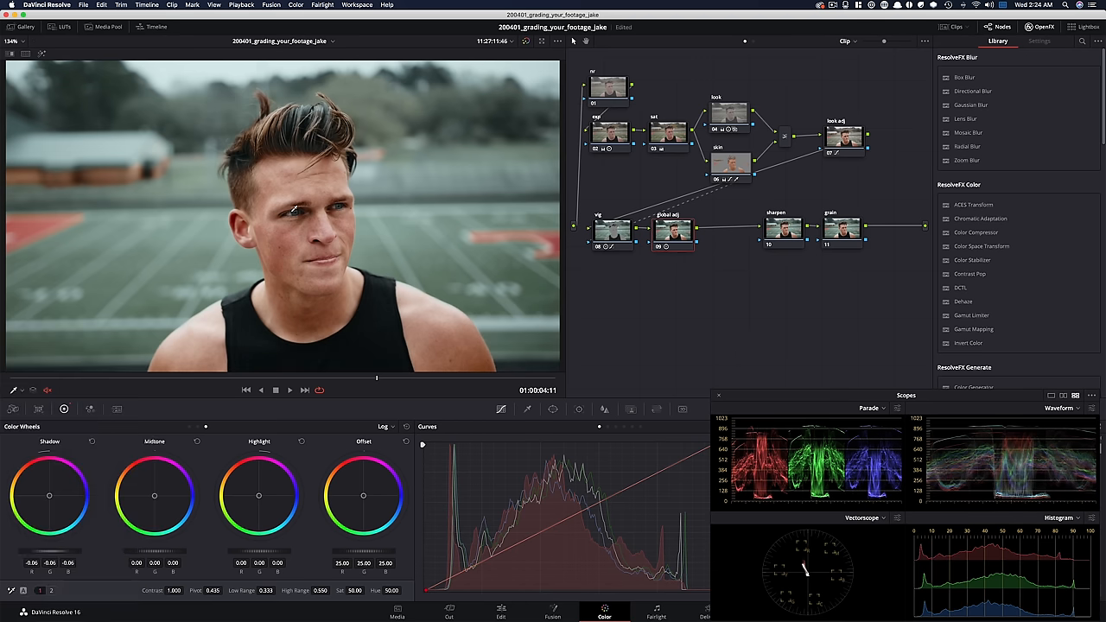
{"action": "mouse_move", "coordinate": [366, 217]}
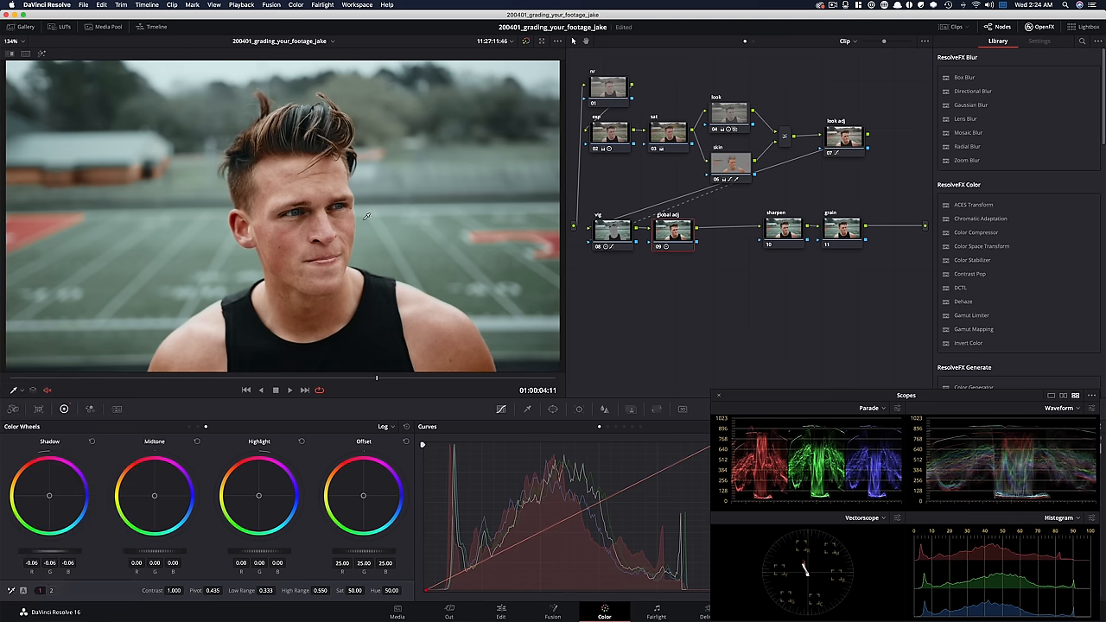
{"action": "mouse_move", "coordinate": [444, 233]}
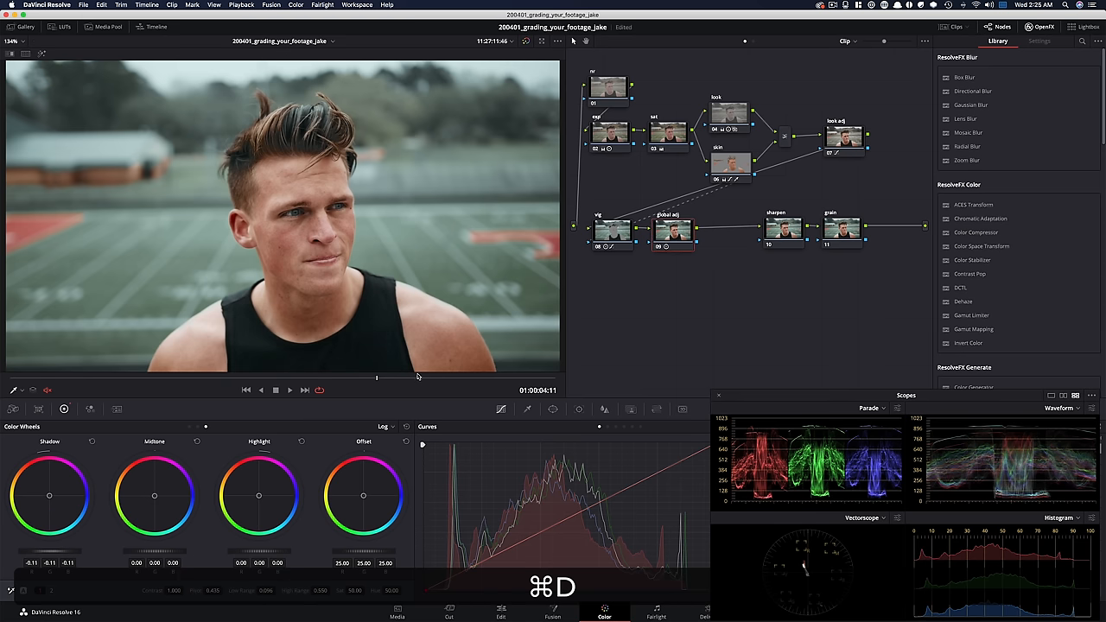
{"action": "mouse_move", "coordinate": [673, 350]}
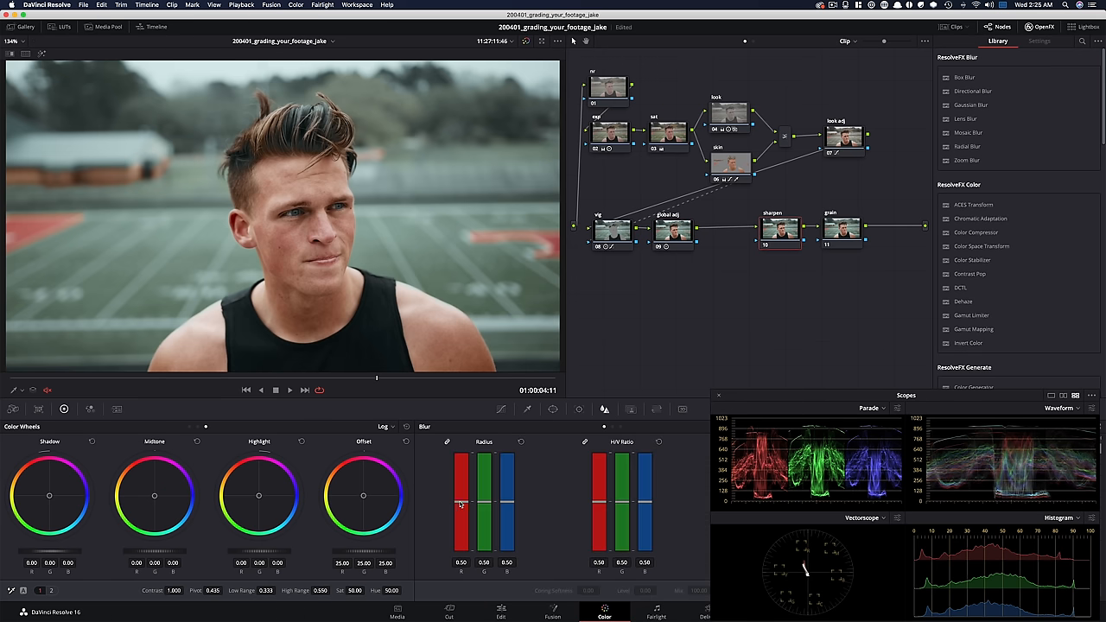
Lower the sharpen node's blur radius to 0.47 and inspect it in the enlarged viewer
{"action": "left_click_drag", "start_coordinate": [484, 497], "coordinate": [484, 508]}
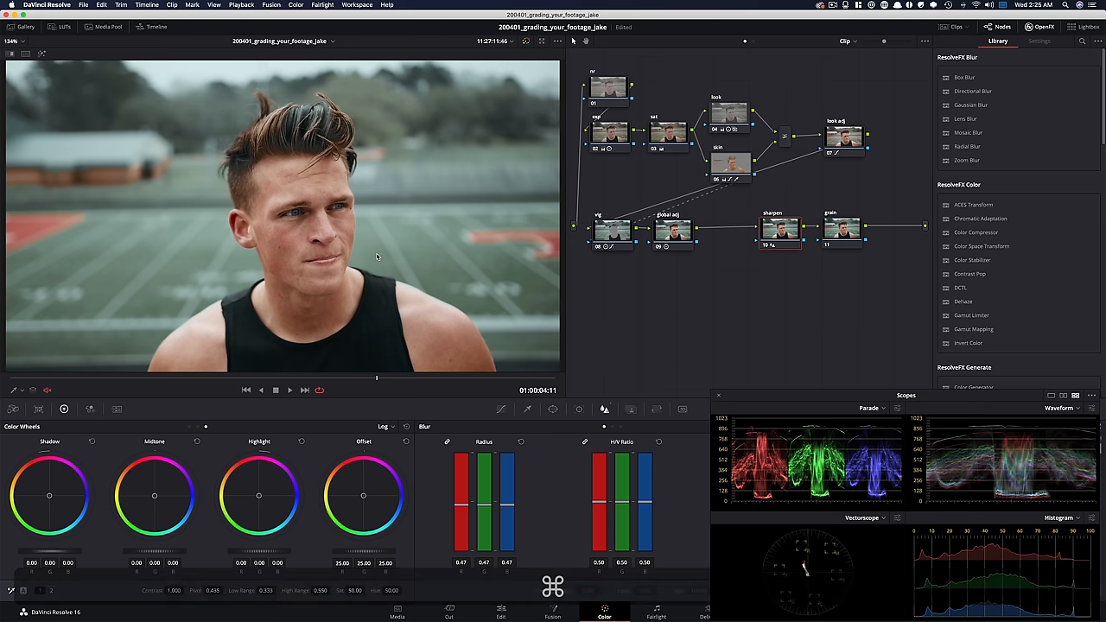
{"action": "key", "text": "cmd+d"}
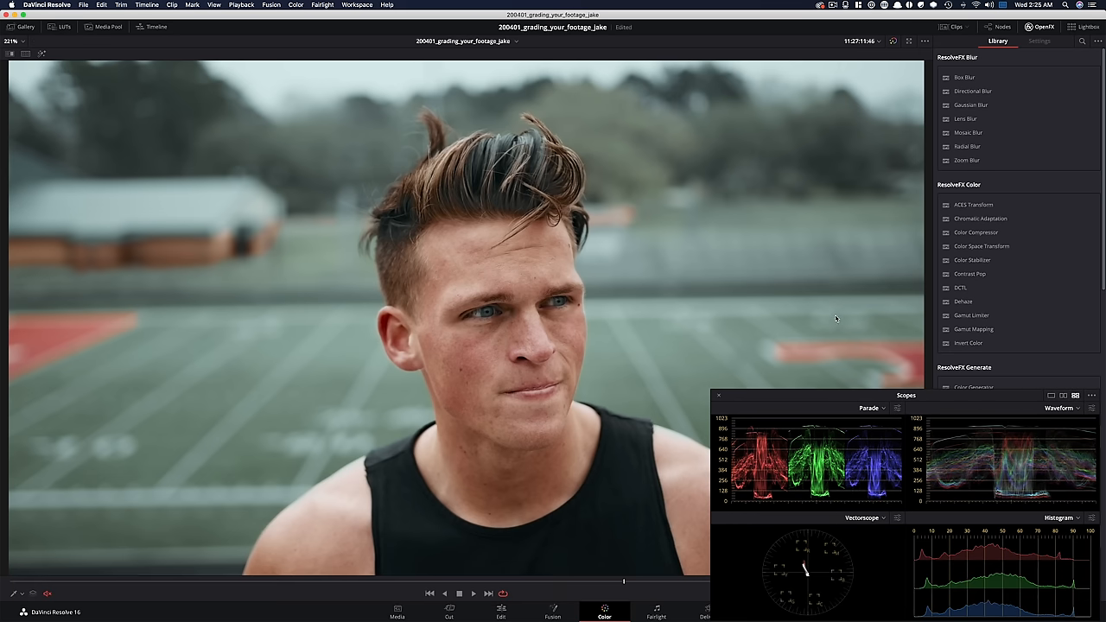
{"action": "key", "text": "cmd+d"}
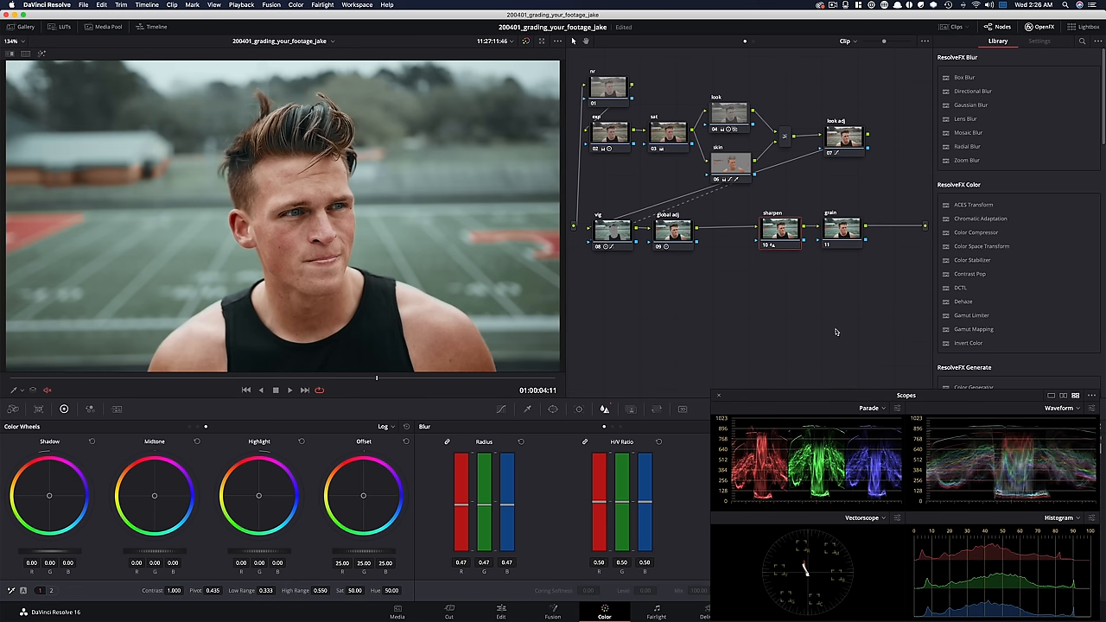
{"action": "mouse_move", "coordinate": [746, 235]}
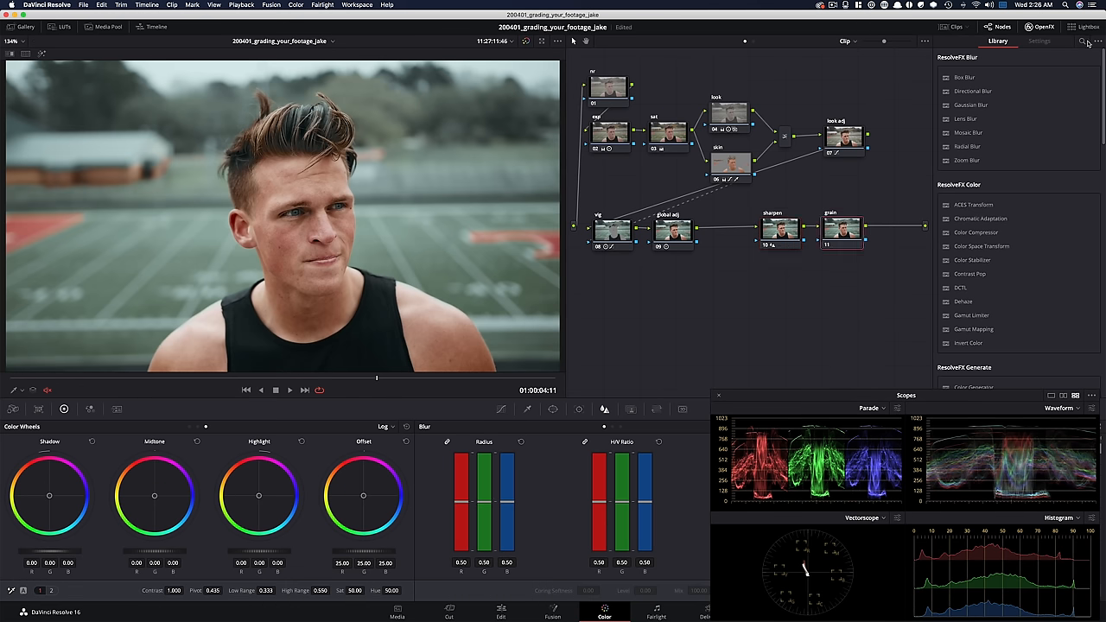
Add Film Grain to the grain node with grain size 0.368 and strength 0.449
{"action": "type", "text": "gra"}
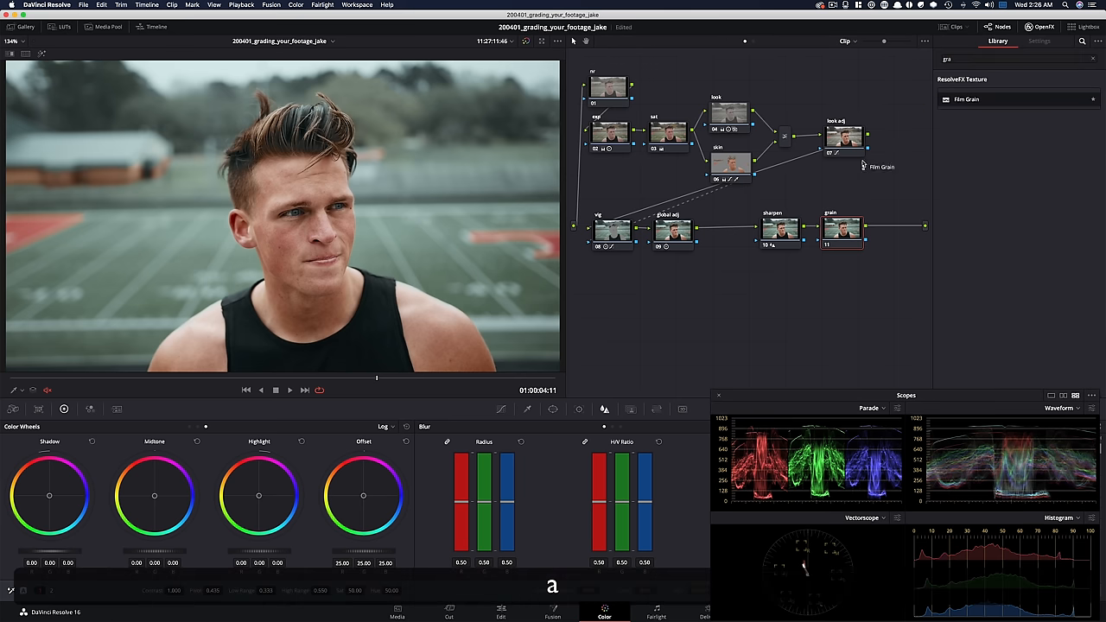
{"action": "left_click", "coordinate": [1040, 41]}
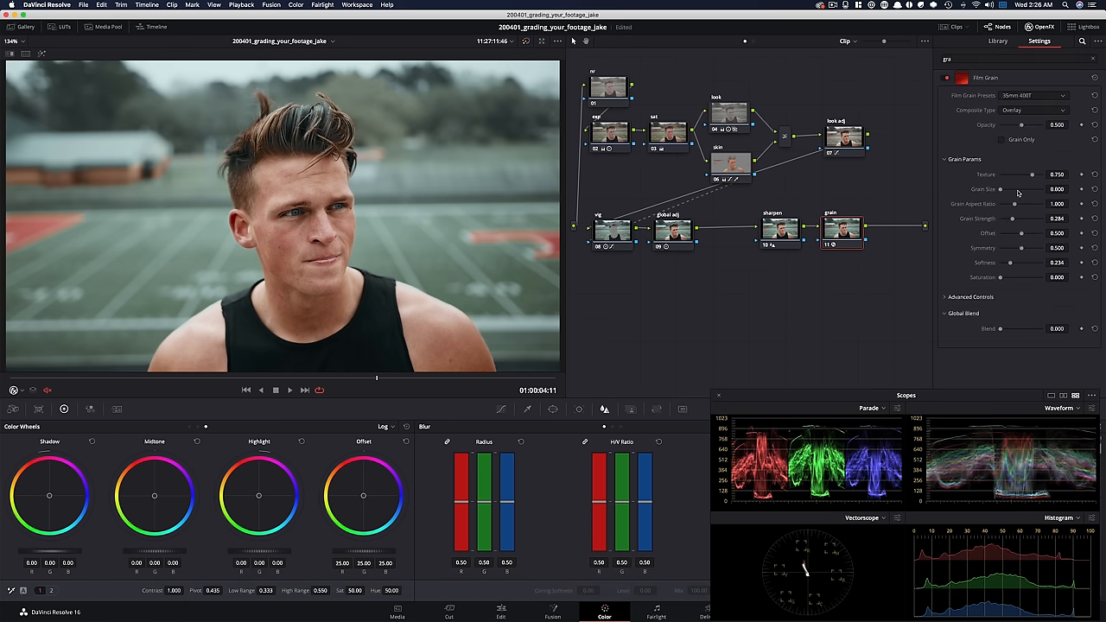
{"action": "left_click_drag", "start_coordinate": [1023, 189], "coordinate": [1016, 189]}
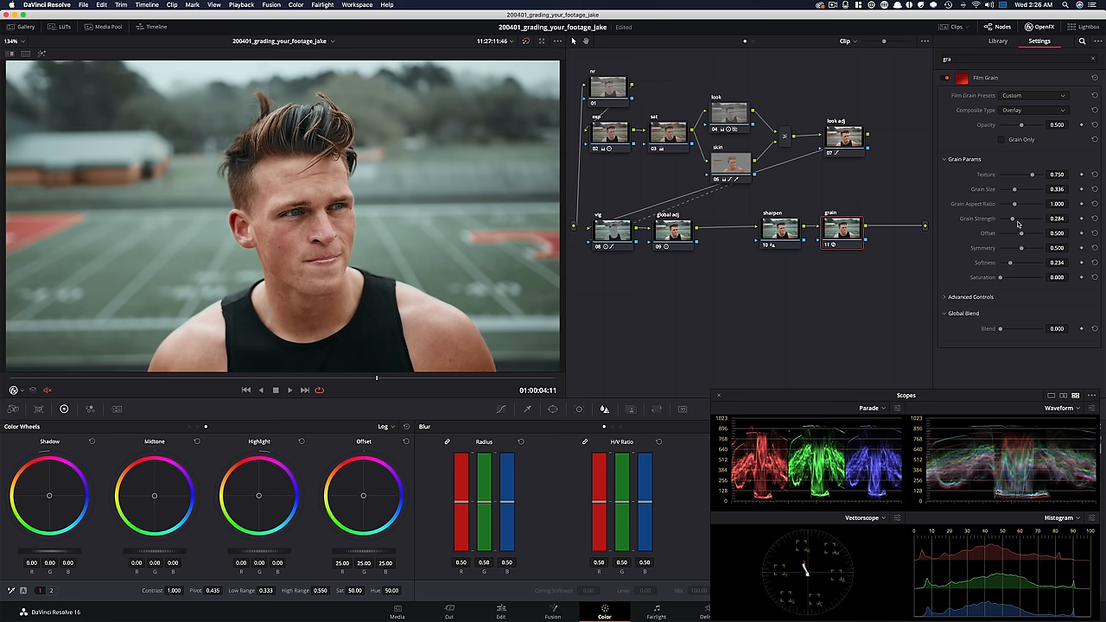
{"action": "left_click_drag", "start_coordinate": [1025, 218], "coordinate": [1038, 218]}
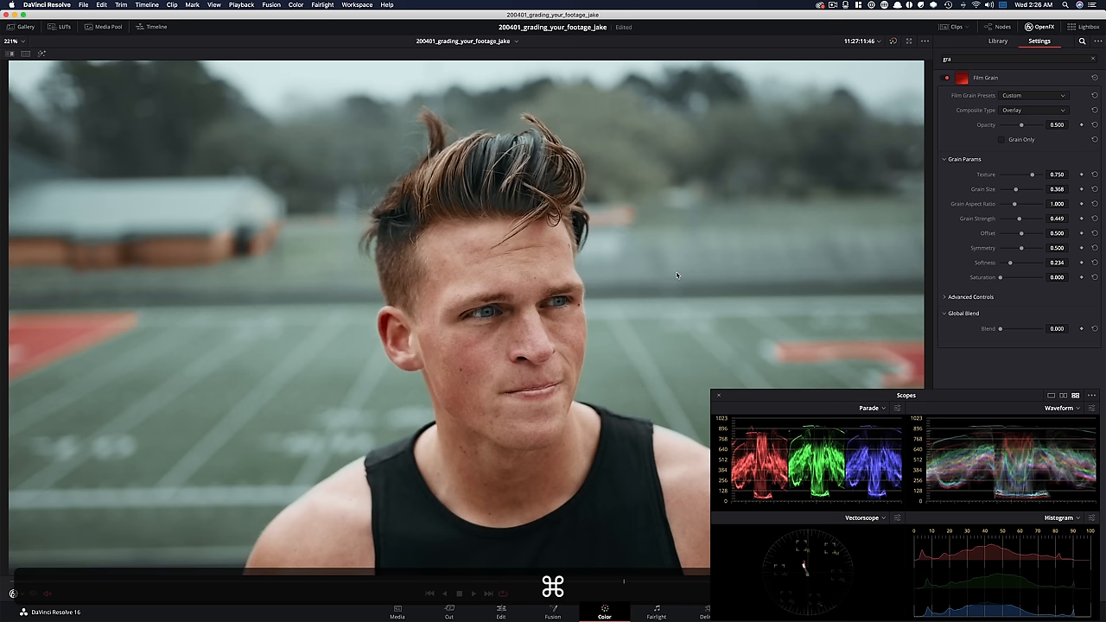
{"action": "mouse_move", "coordinate": [786, 270]}
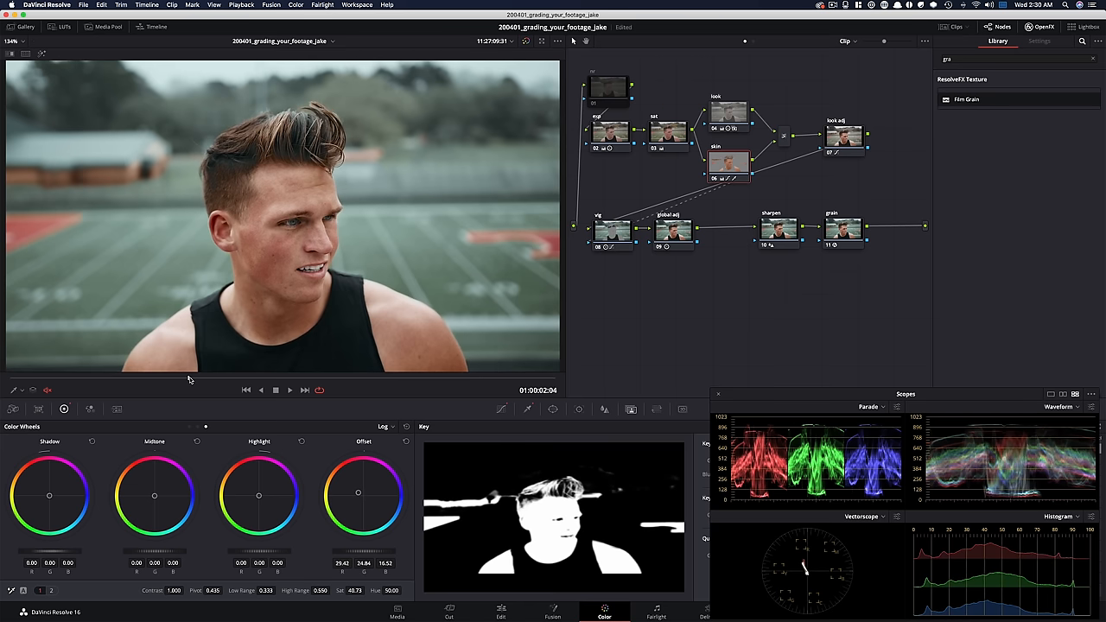
{"action": "mouse_move", "coordinate": [100, 191]}
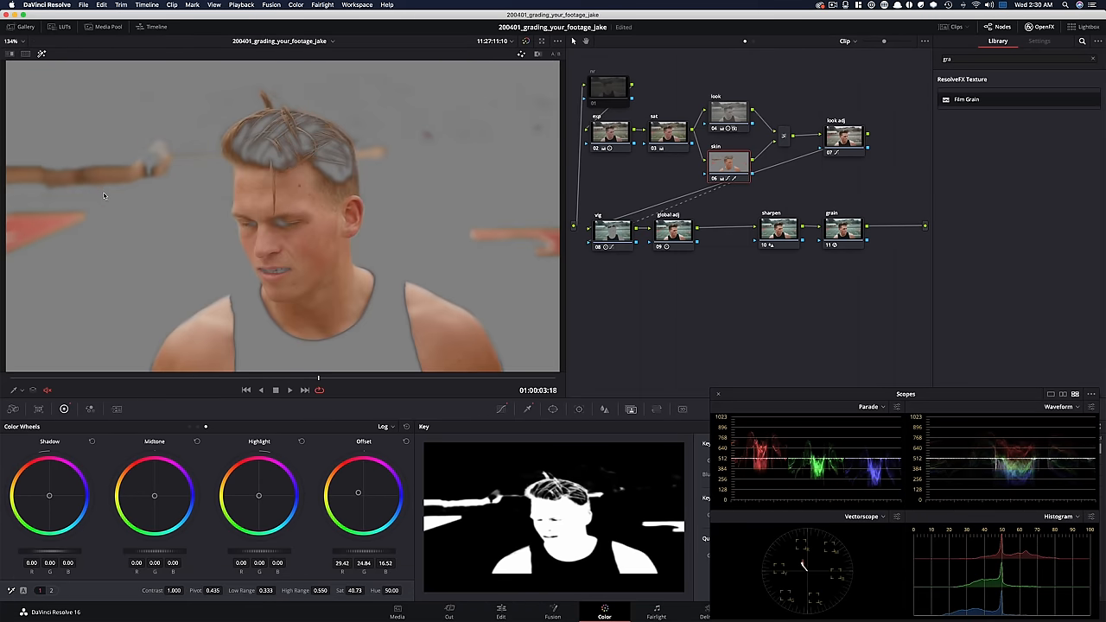
{"action": "mouse_move", "coordinate": [492, 372]}
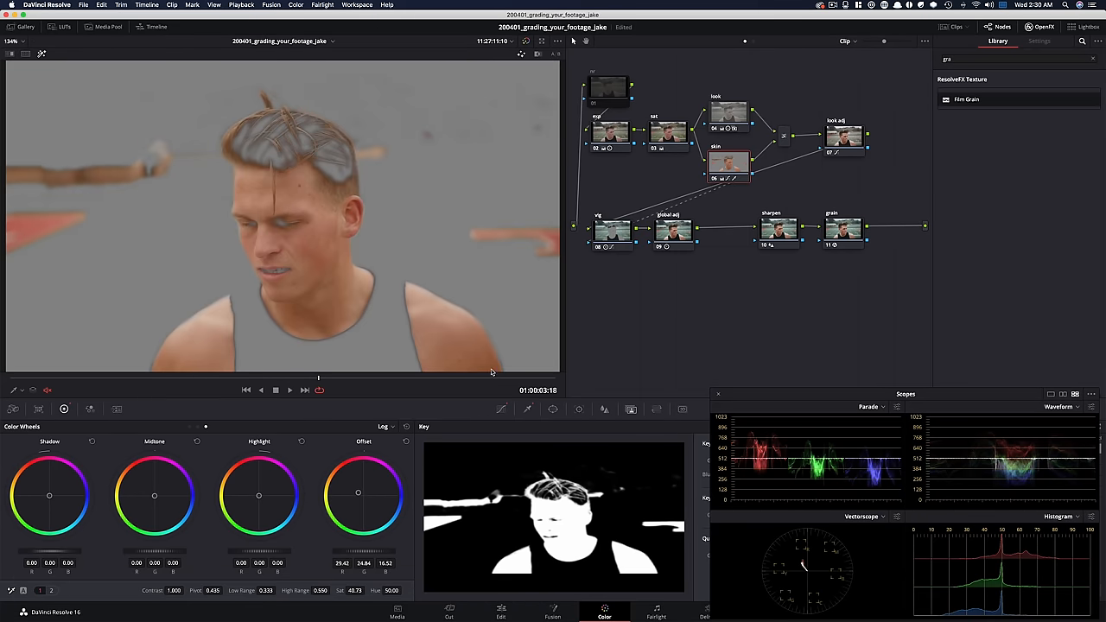
{"action": "mouse_move", "coordinate": [375, 324]}
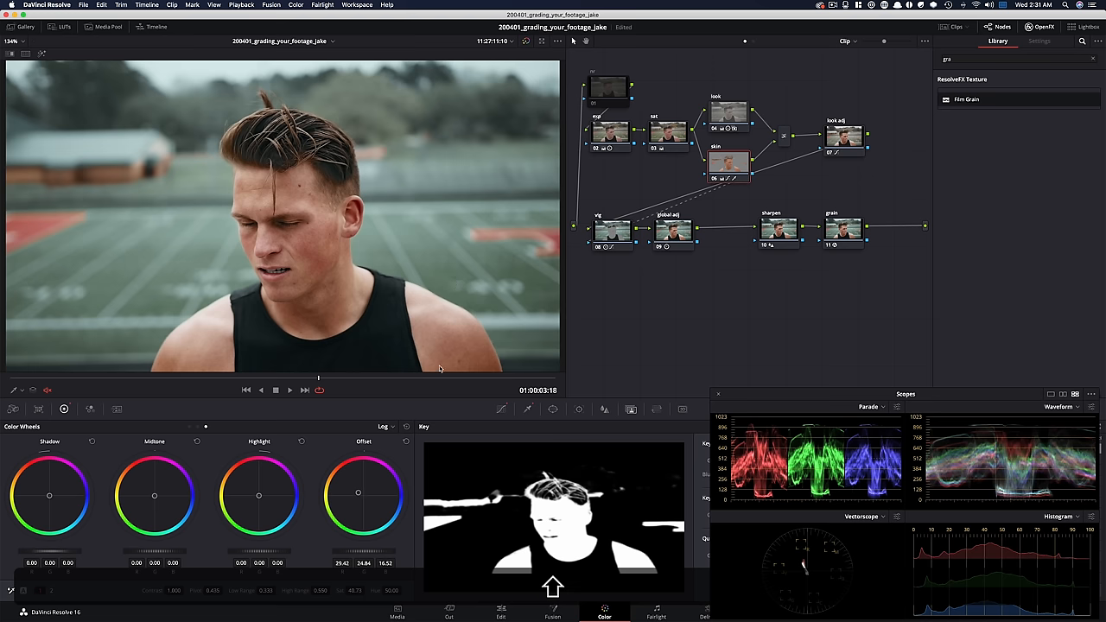
Jump to a later frame, then use Shift+Cmd+Z, leaving skin key output gain around 0.70
{"action": "left_click", "coordinate": [274, 390]}
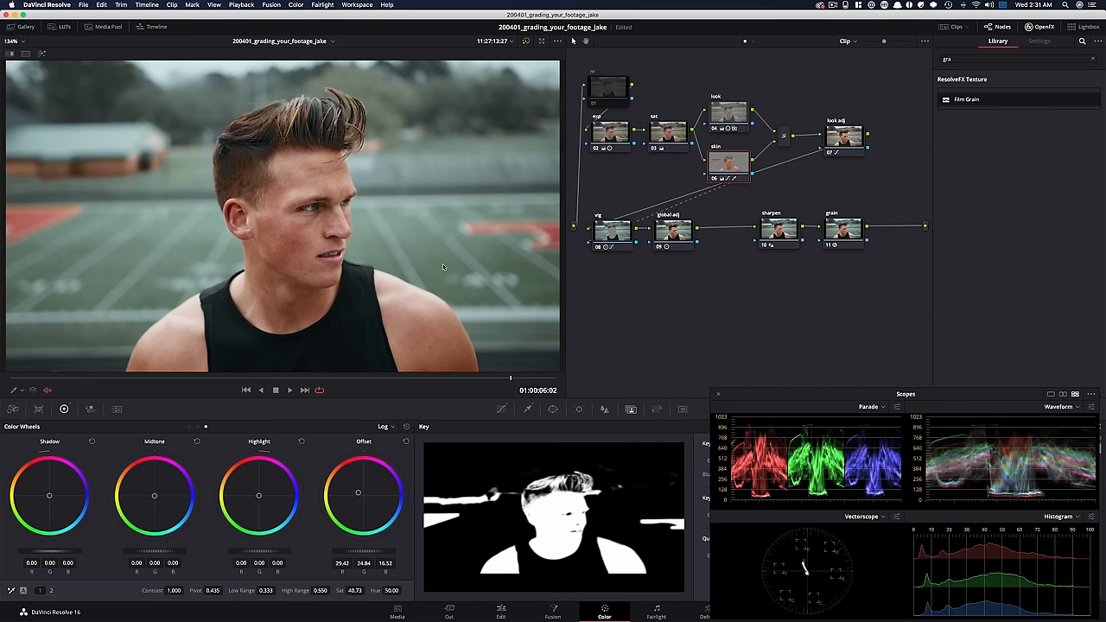
{"action": "mouse_move", "coordinate": [482, 220]}
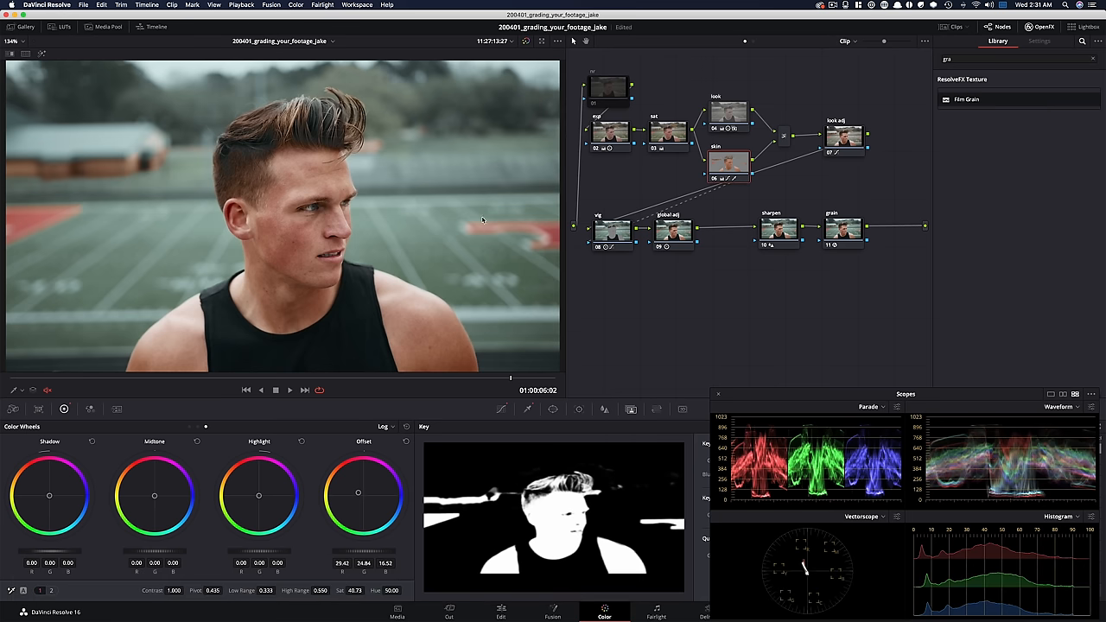
{"action": "mouse_move", "coordinate": [623, 292]}
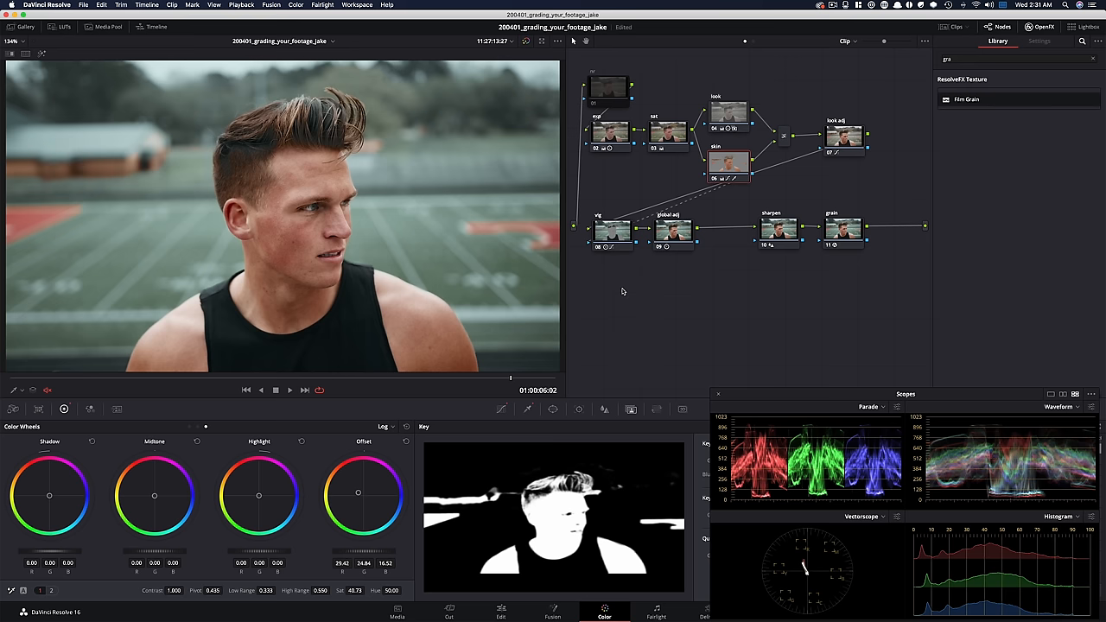
{"action": "mouse_move", "coordinate": [398, 237]}
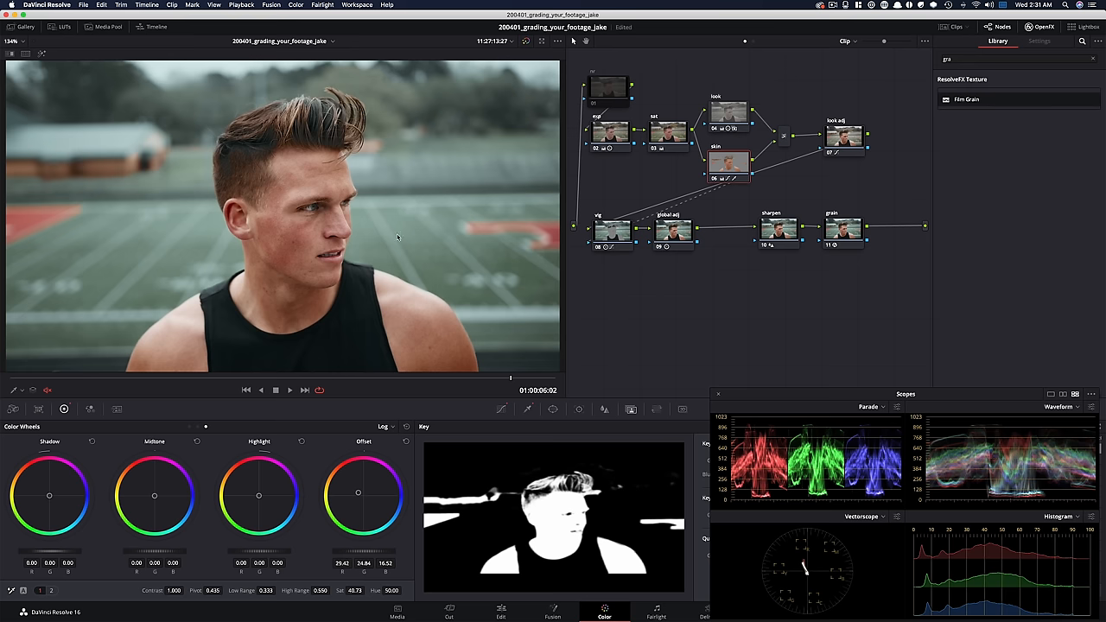
{"action": "mouse_move", "coordinate": [163, 245]}
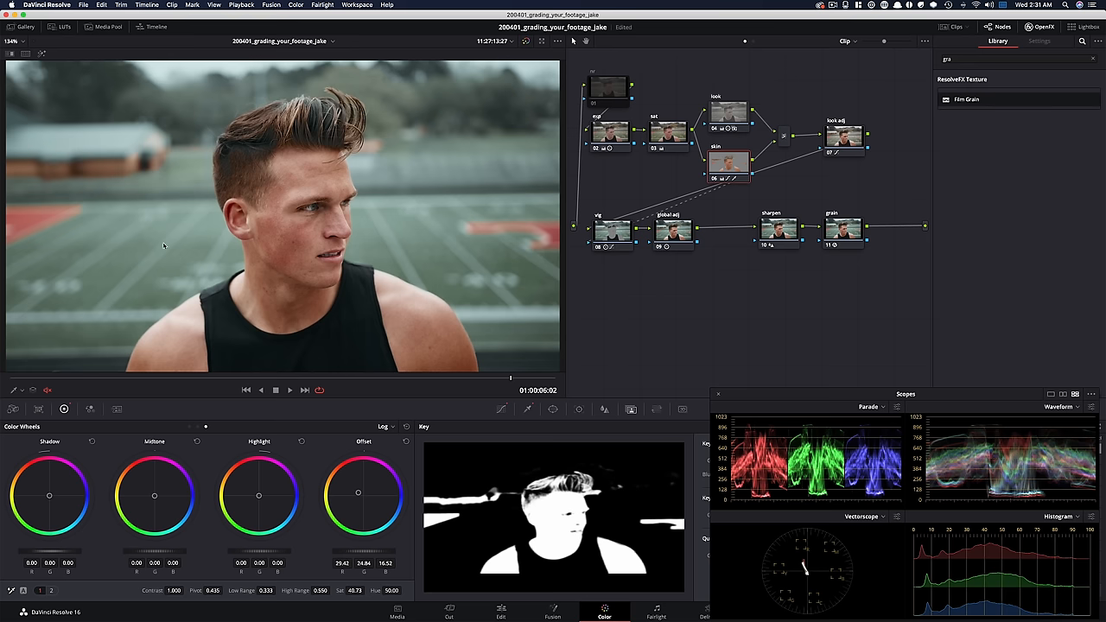
{"action": "mouse_move", "coordinate": [332, 410]}
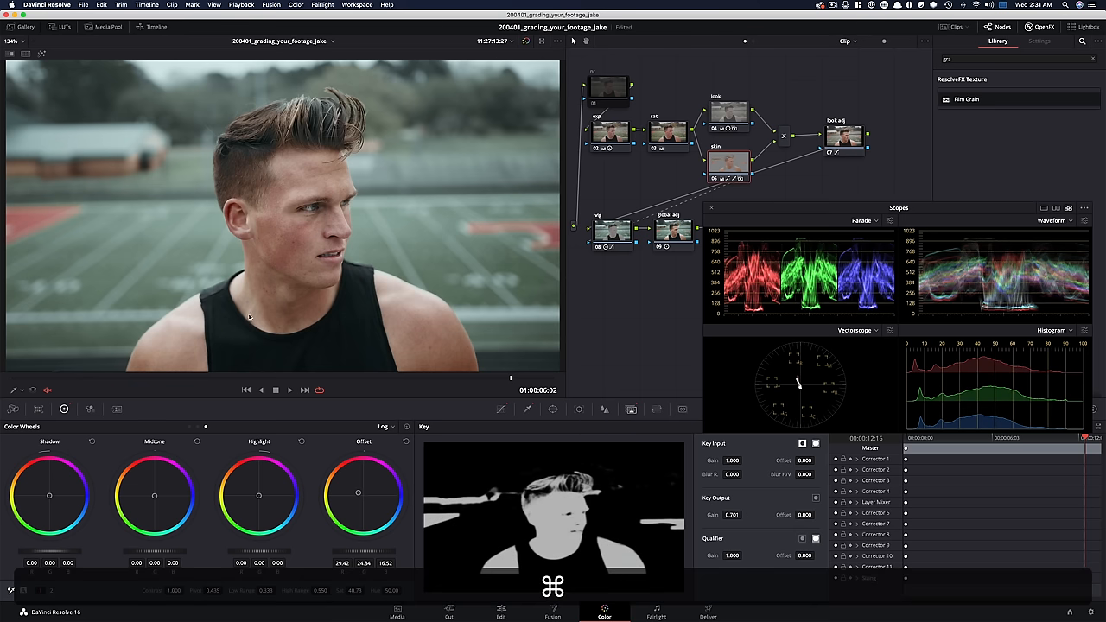
{"action": "key", "text": "shift+cmd+z"}
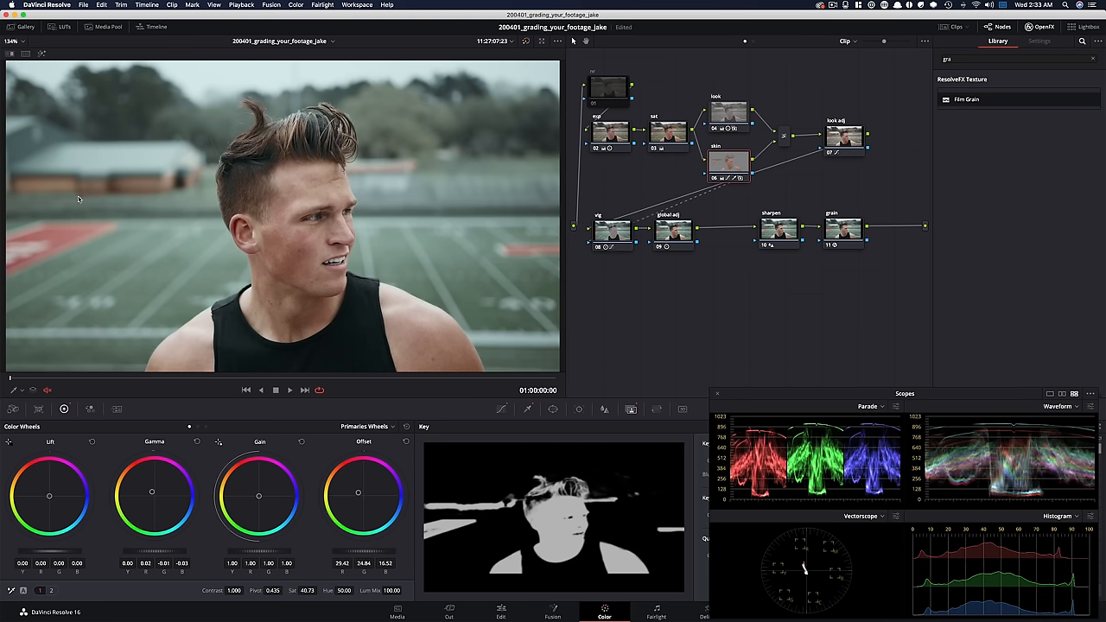
{"action": "mouse_move", "coordinate": [182, 226]}
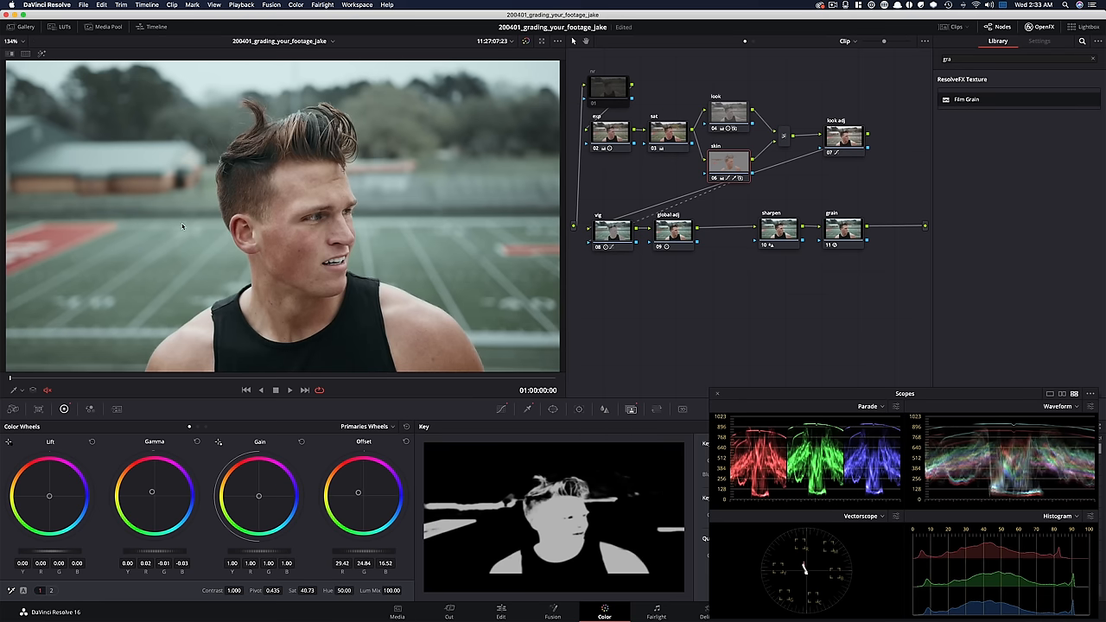
{"action": "mouse_move", "coordinate": [133, 389]}
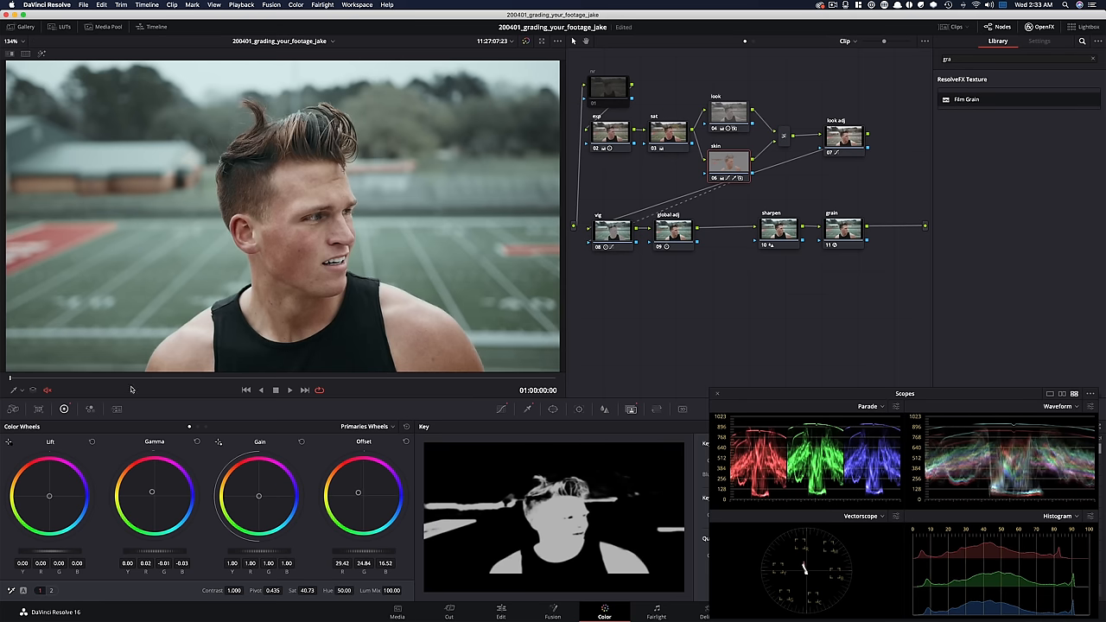
{"action": "left_click", "coordinate": [275, 390]}
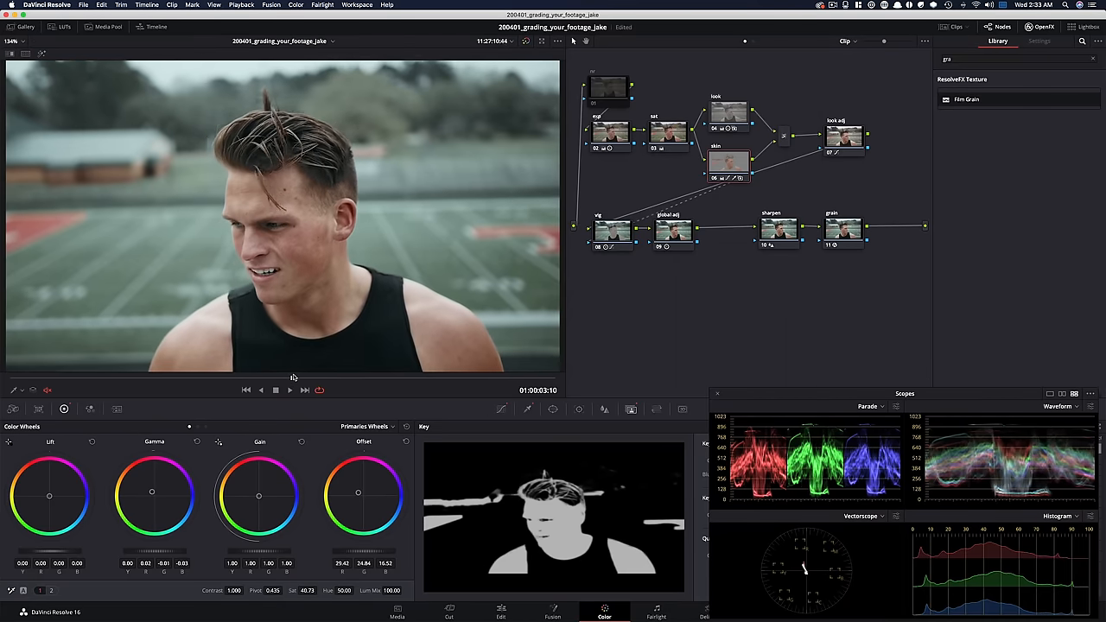
{"action": "left_click", "coordinate": [276, 389]}
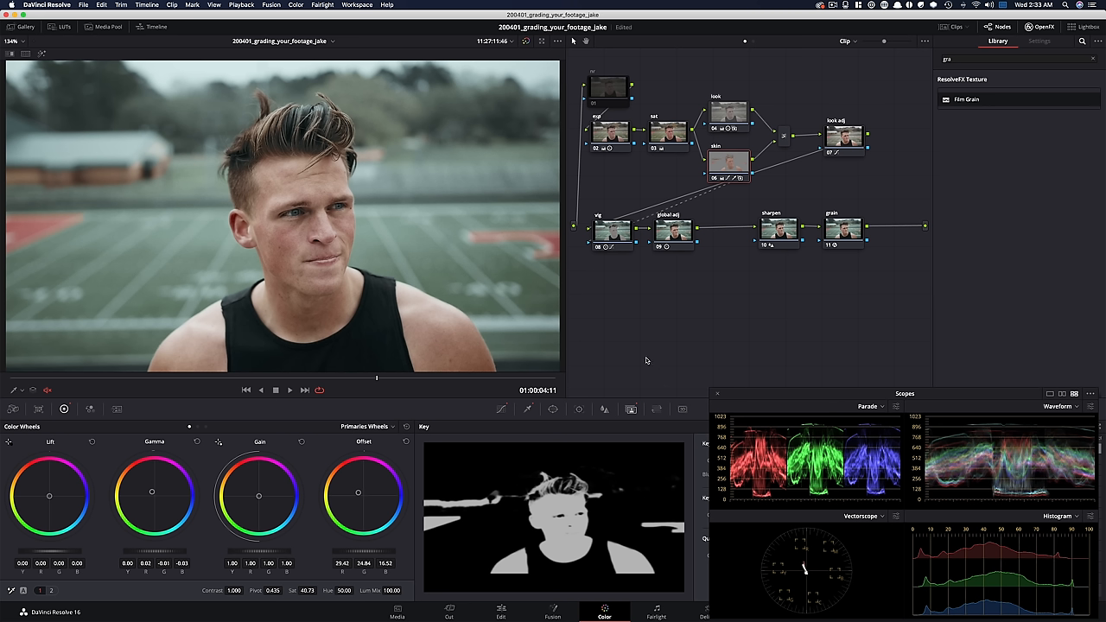
{"action": "mouse_move", "coordinate": [352, 267]}
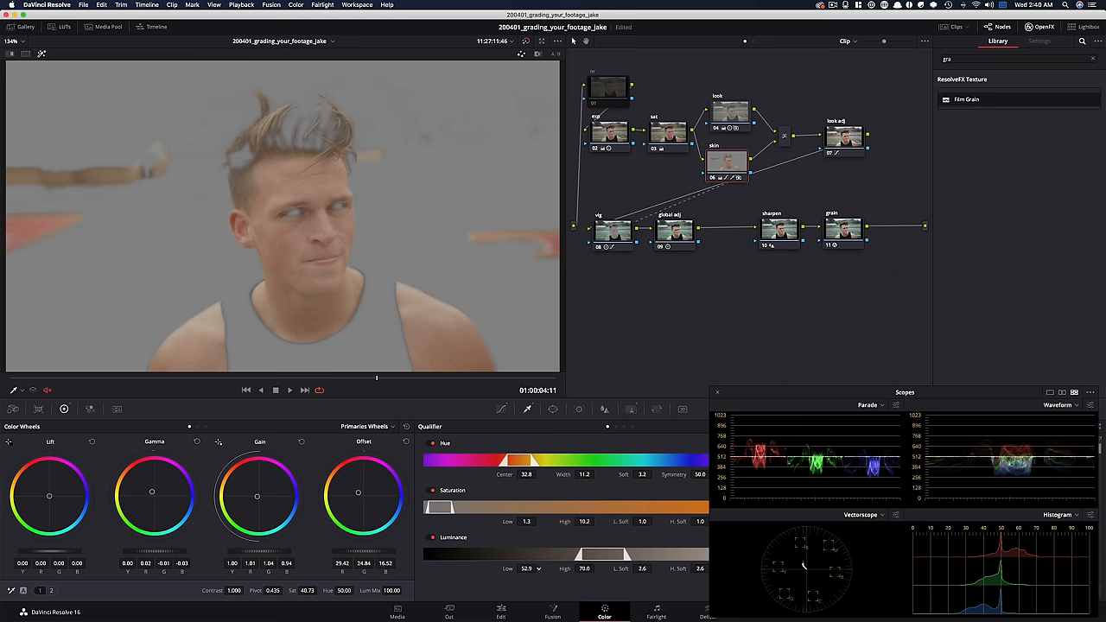
{"action": "mouse_move", "coordinate": [799, 324]}
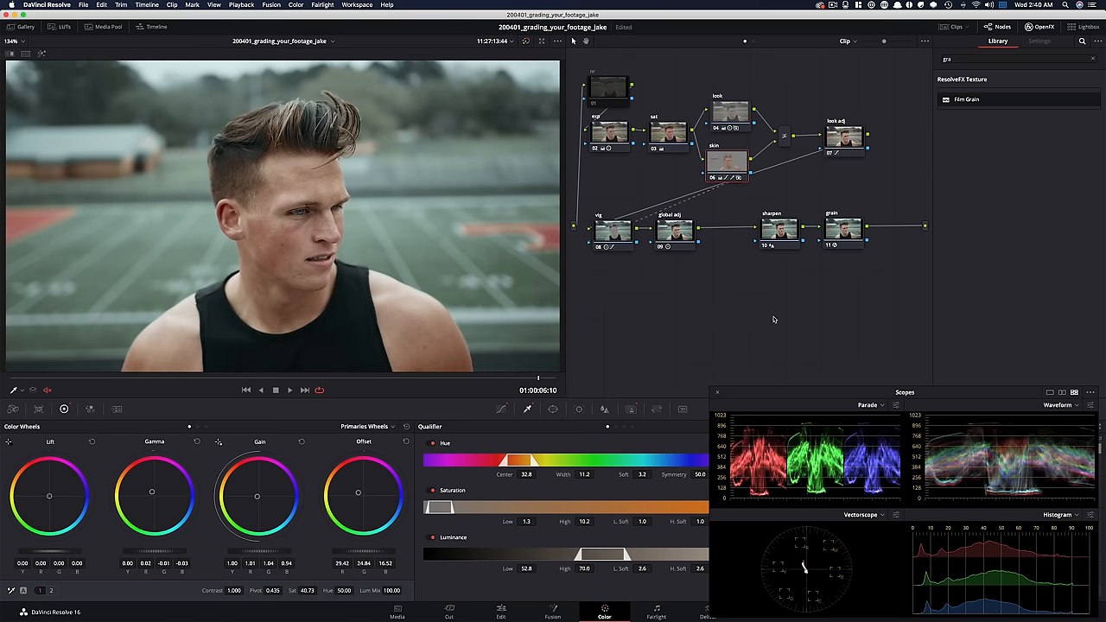
{"action": "mouse_move", "coordinate": [608, 73]}
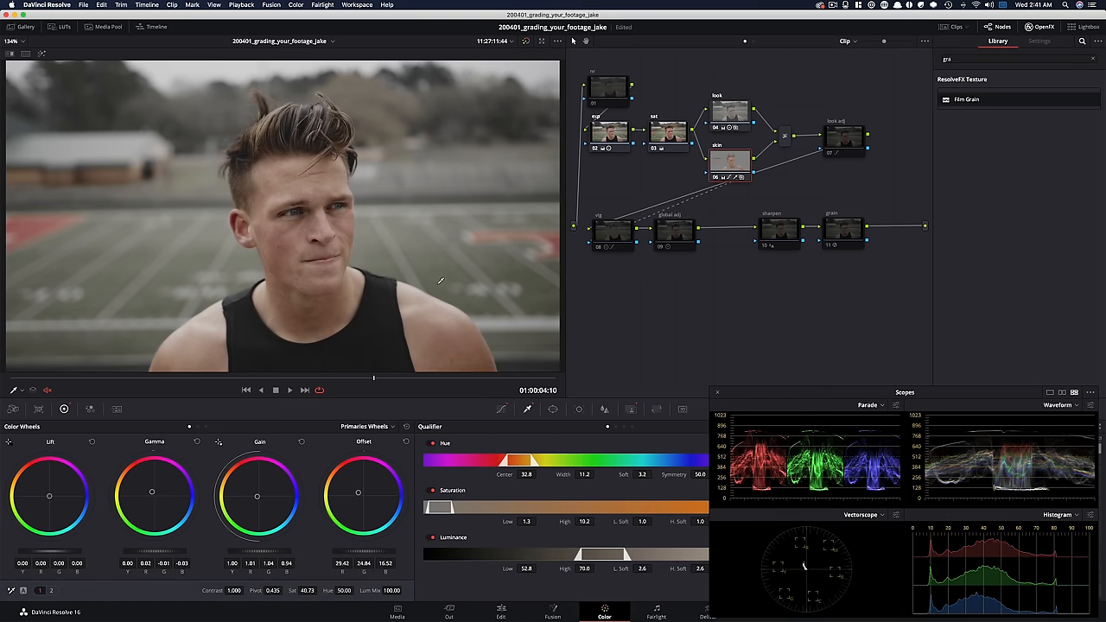
{"action": "mouse_move", "coordinate": [281, 510]}
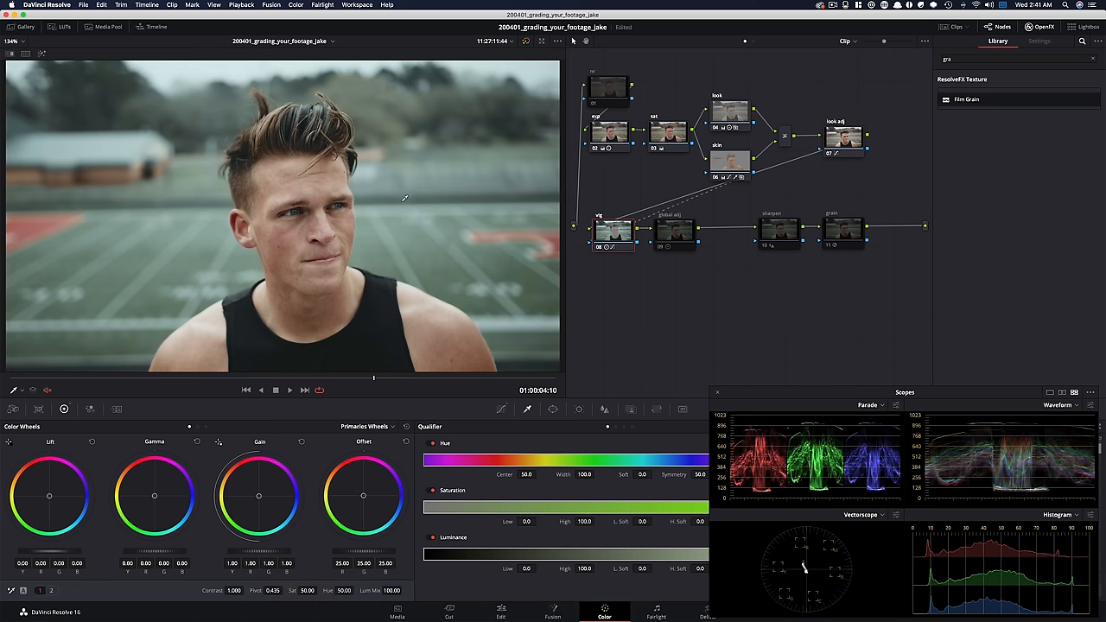
{"action": "mouse_move", "coordinate": [529, 344]}
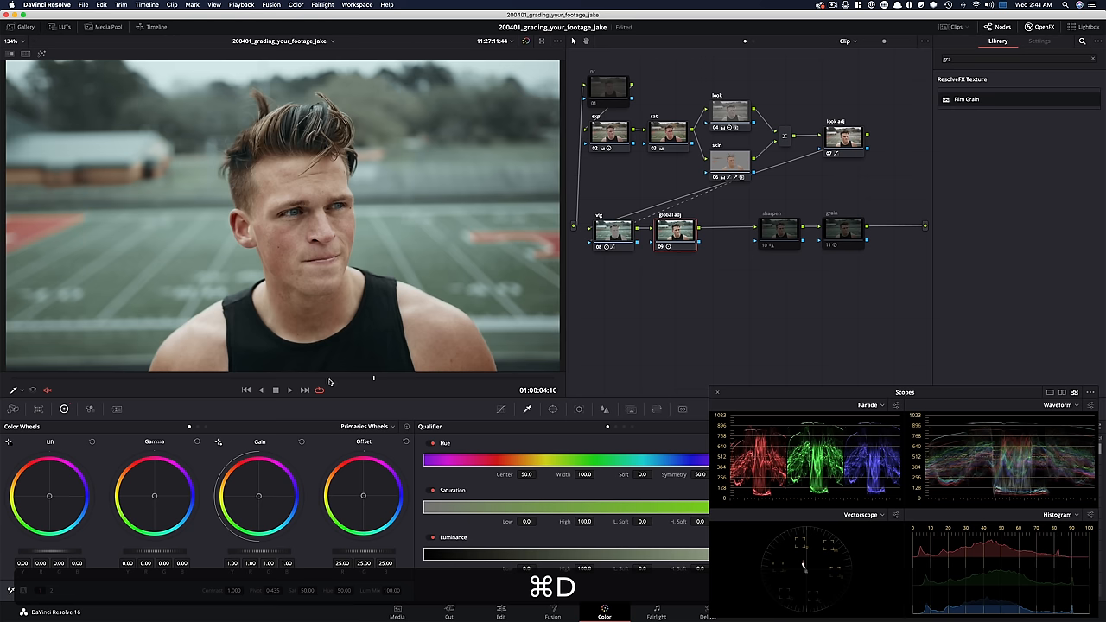
{"action": "mouse_move", "coordinate": [315, 331]}
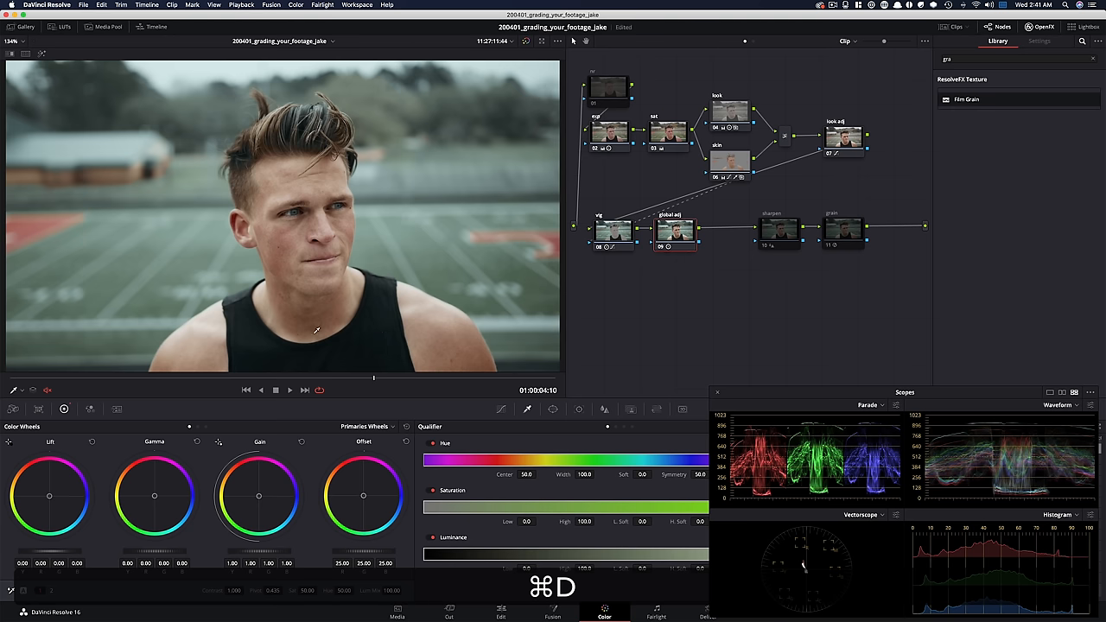
Select the grain node to show its Film Grain settings
{"action": "left_click", "coordinate": [779, 229]}
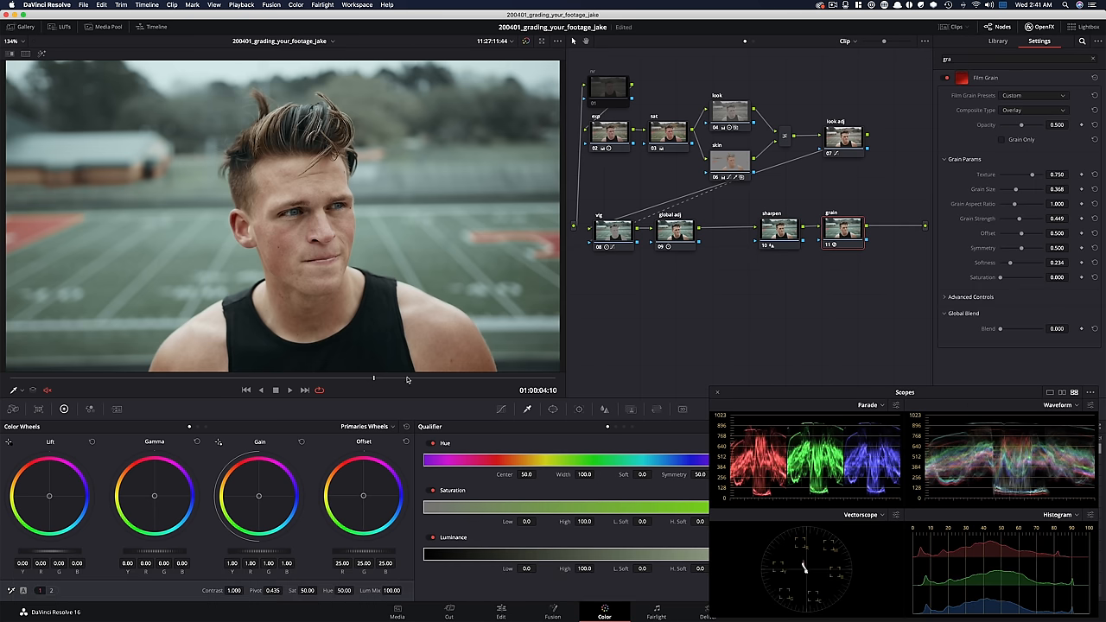
{"action": "mouse_move", "coordinate": [421, 414]}
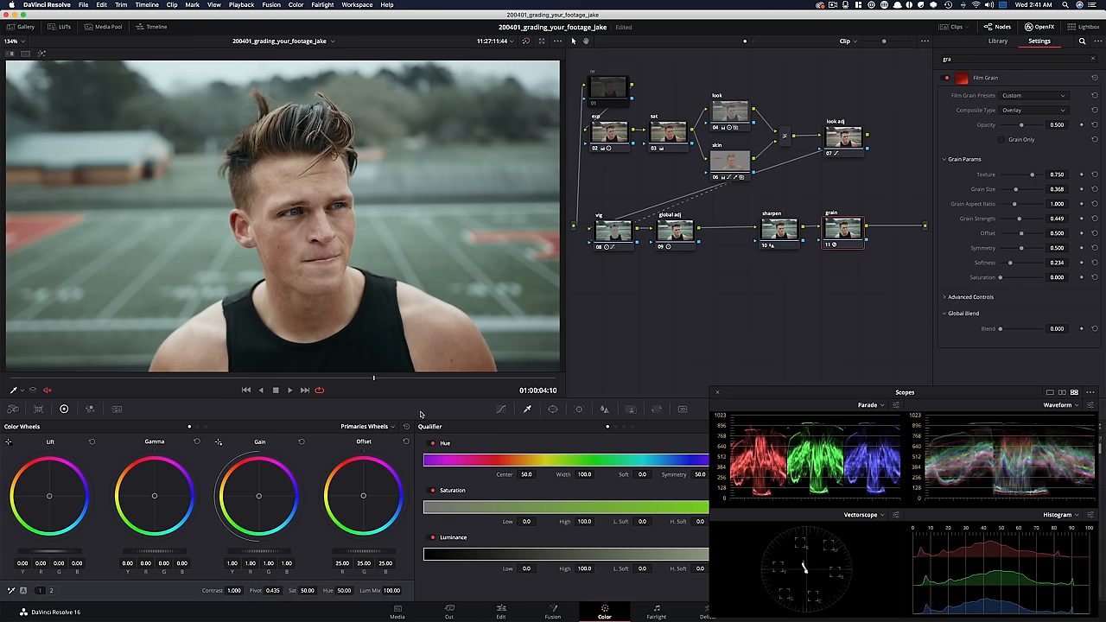